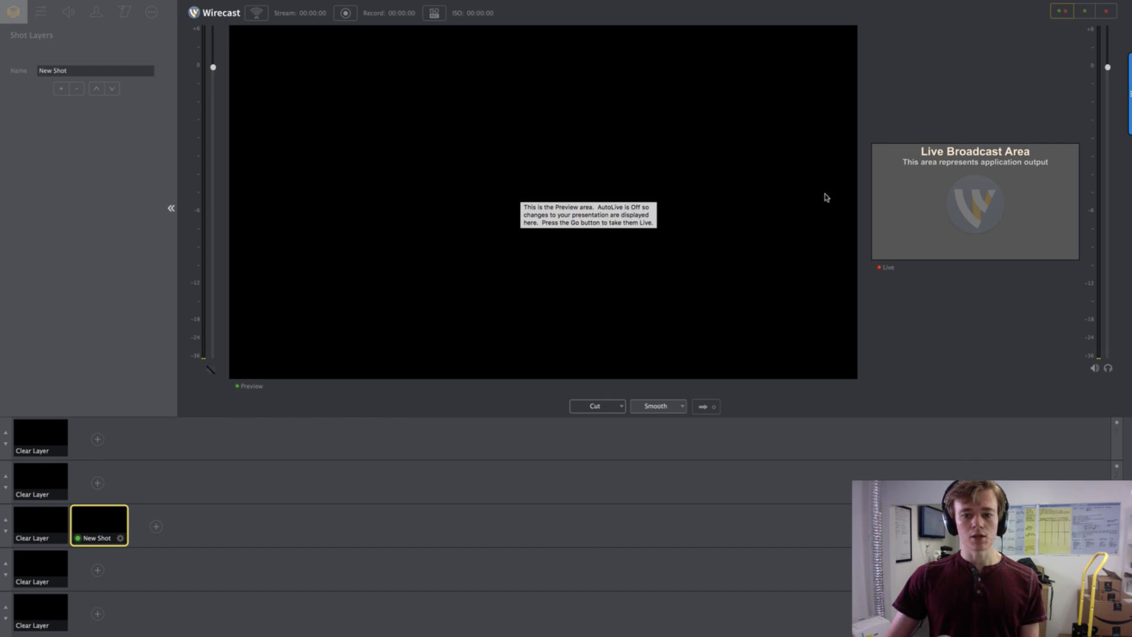
pyautogui.moveTo(542, 163)
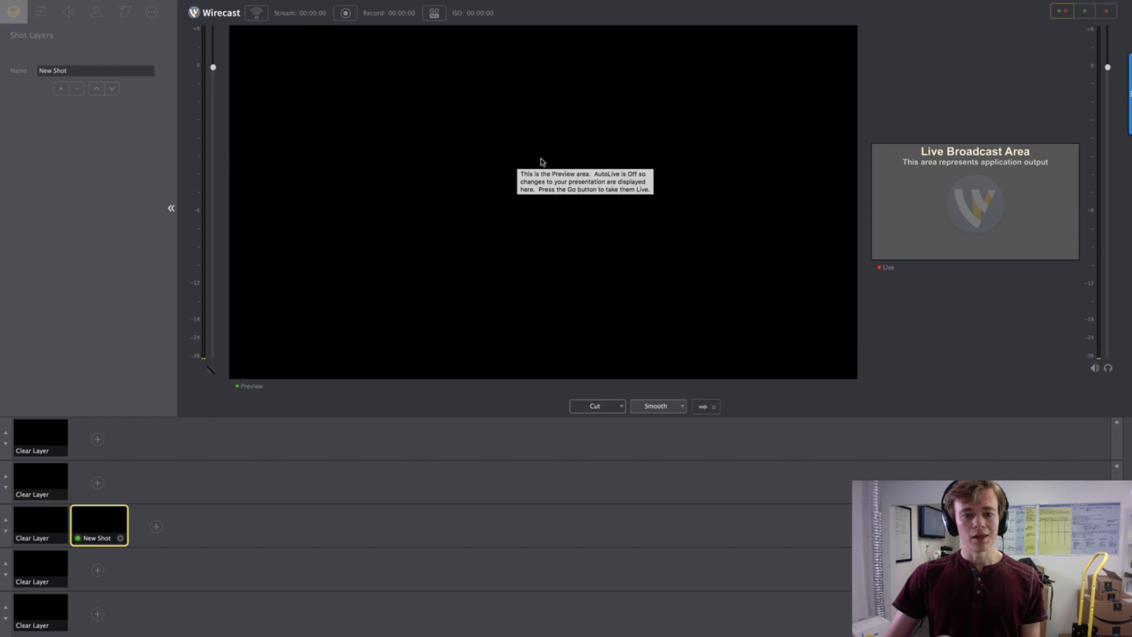
pyautogui.moveTo(544, 181)
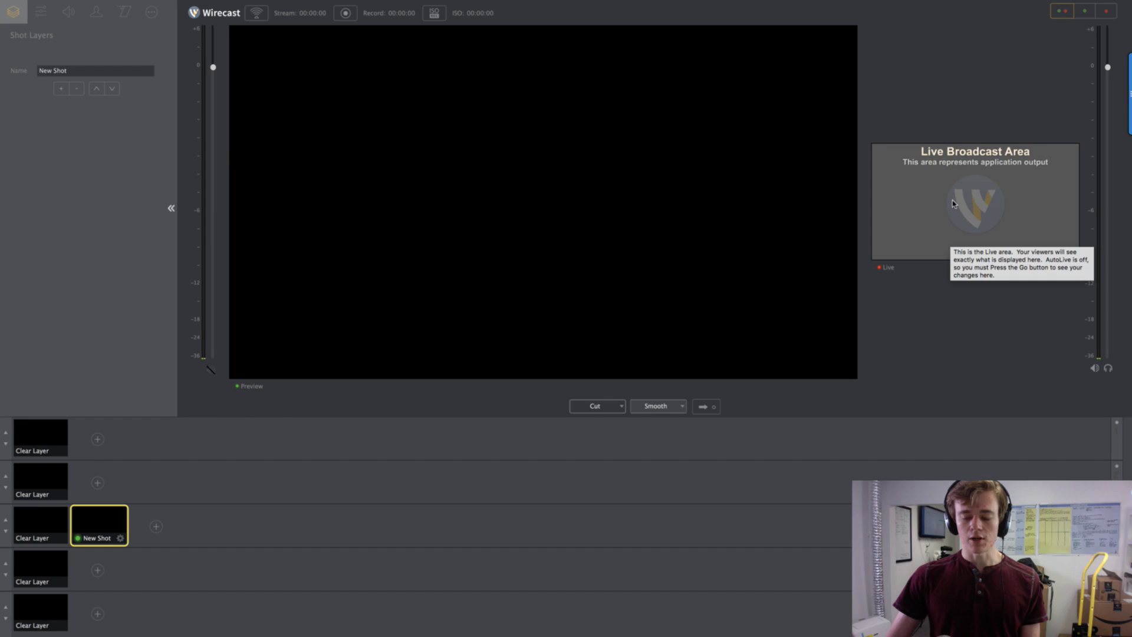
pyautogui.moveTo(639, 101)
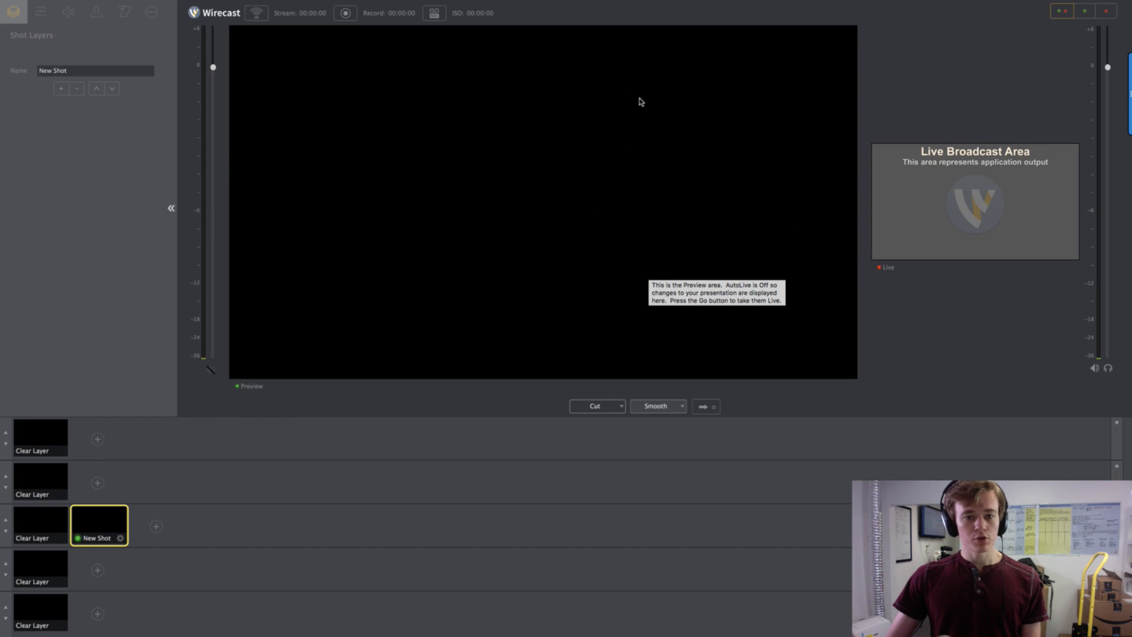
pyautogui.moveTo(601, 154)
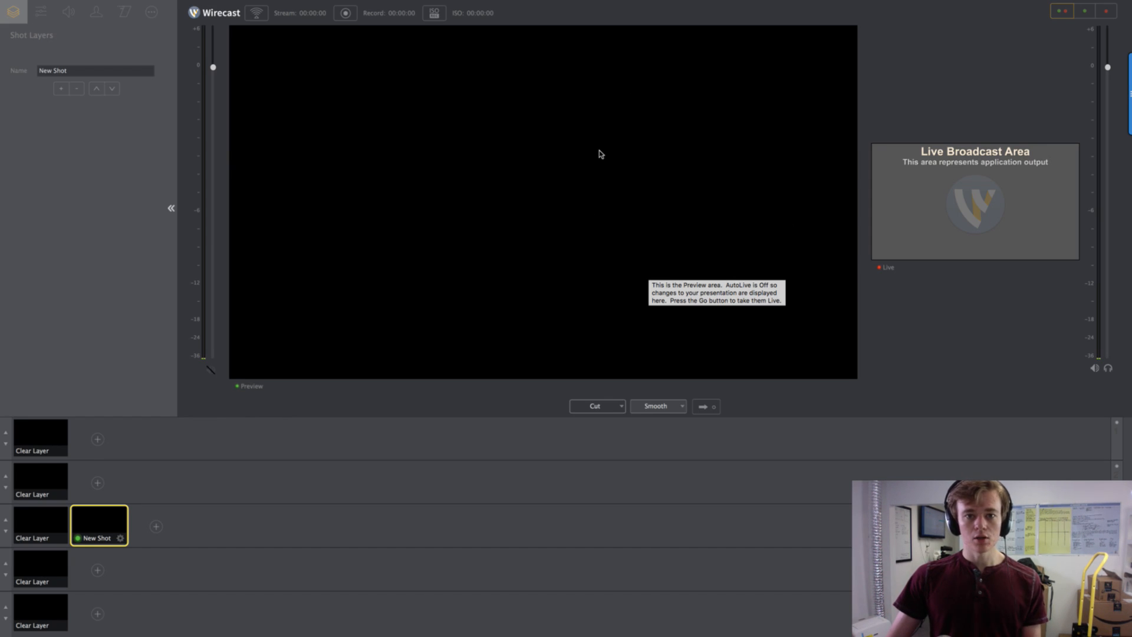
pyautogui.moveTo(975, 201)
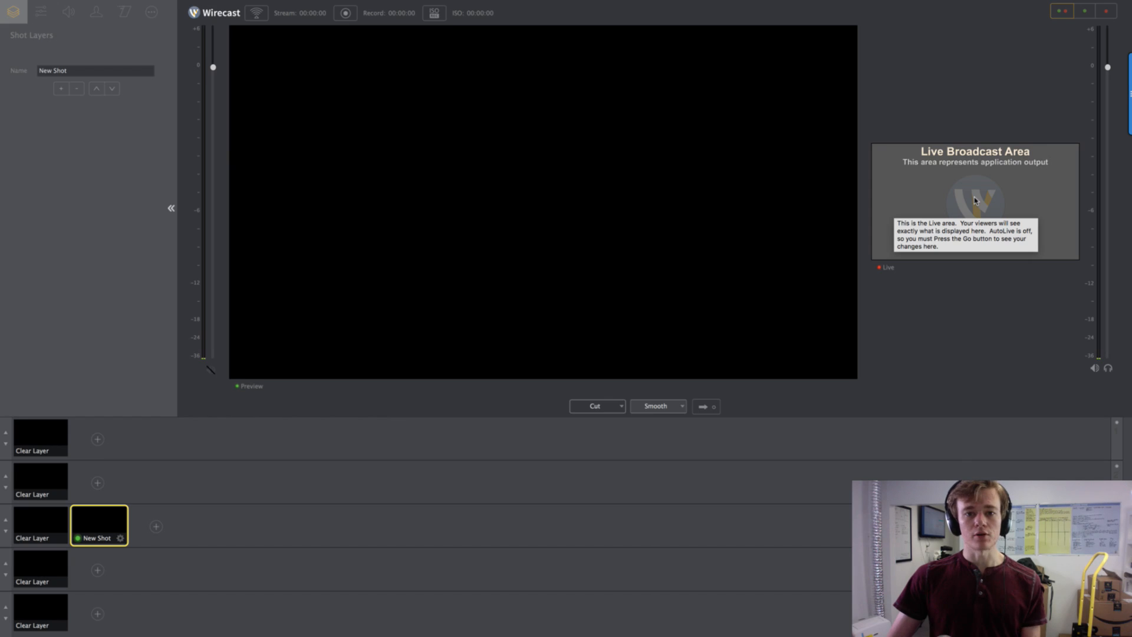
pyautogui.moveTo(158, 505)
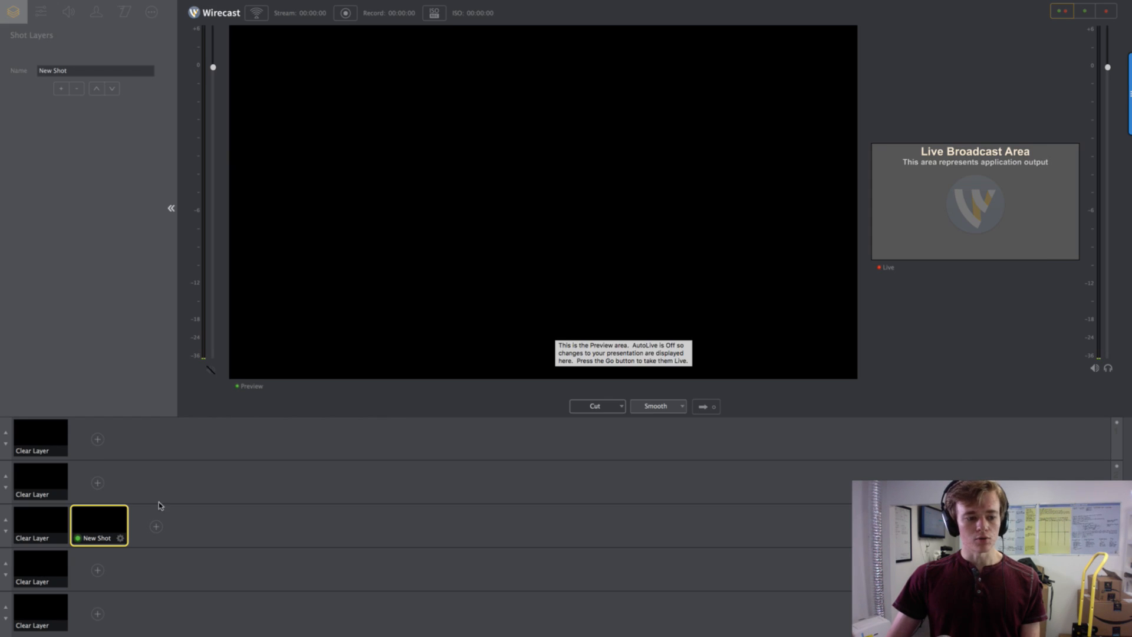
pyautogui.moveTo(445, 425)
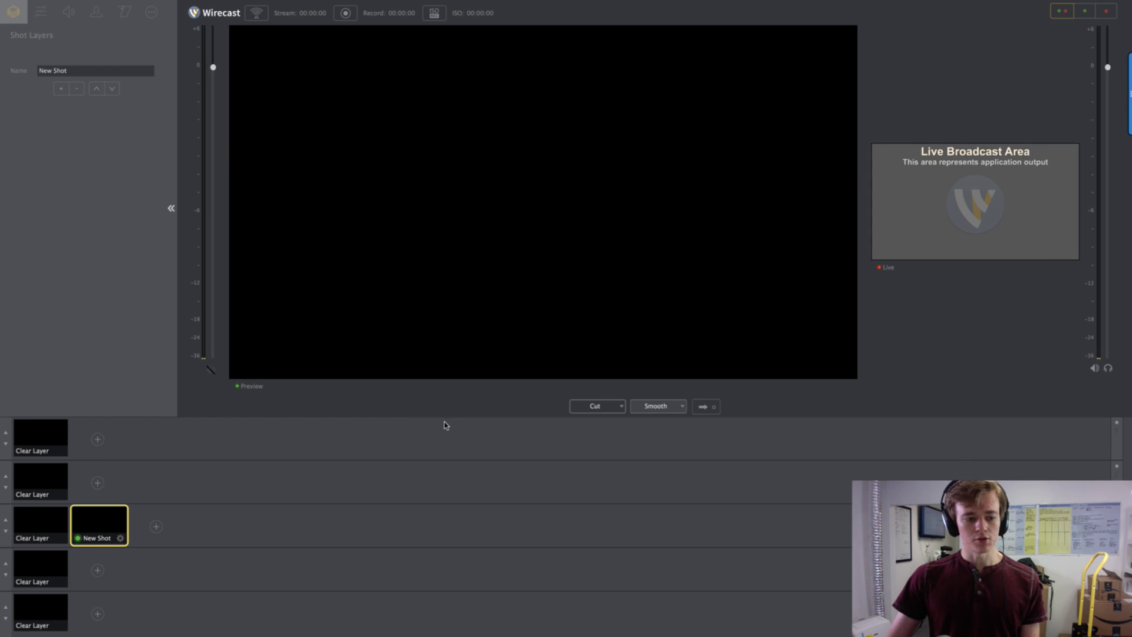
pyautogui.moveTo(142, 497)
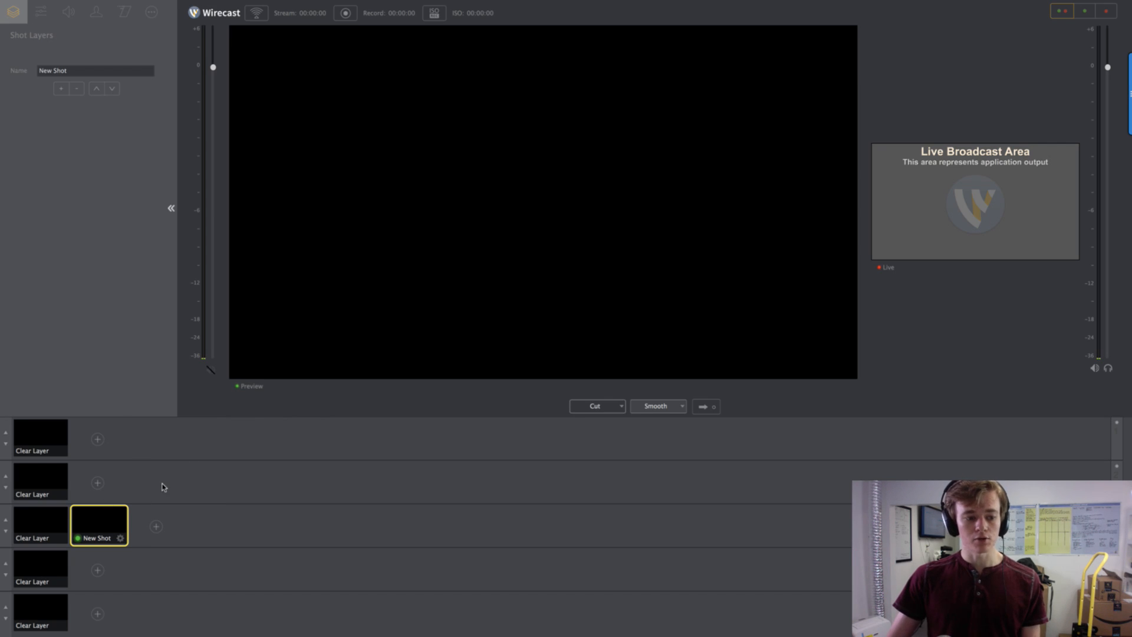
pyautogui.moveTo(112, 515)
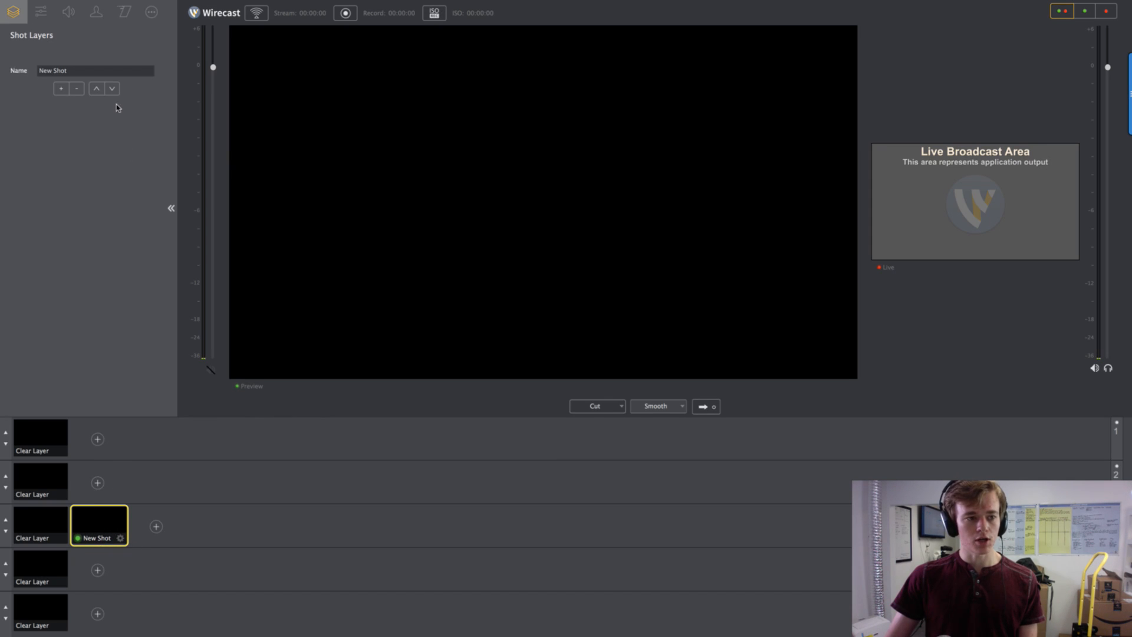
pyautogui.moveTo(60, 92)
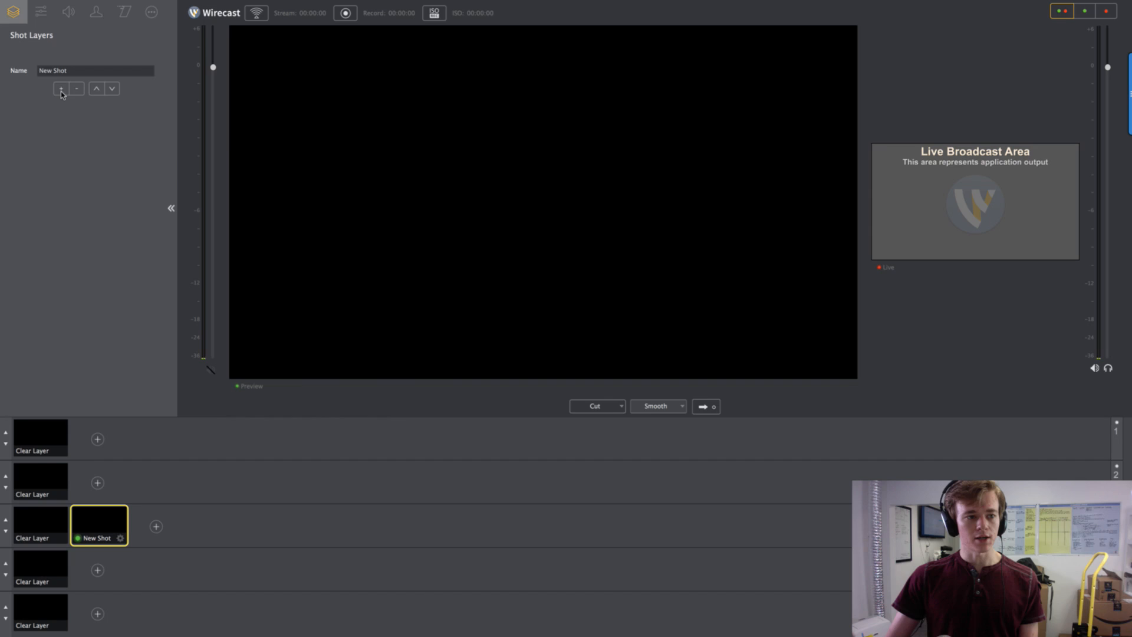
# Add the FaceTime HD Camera (Built-in) Video as a layer of New Shot.
pyautogui.click(58, 87)
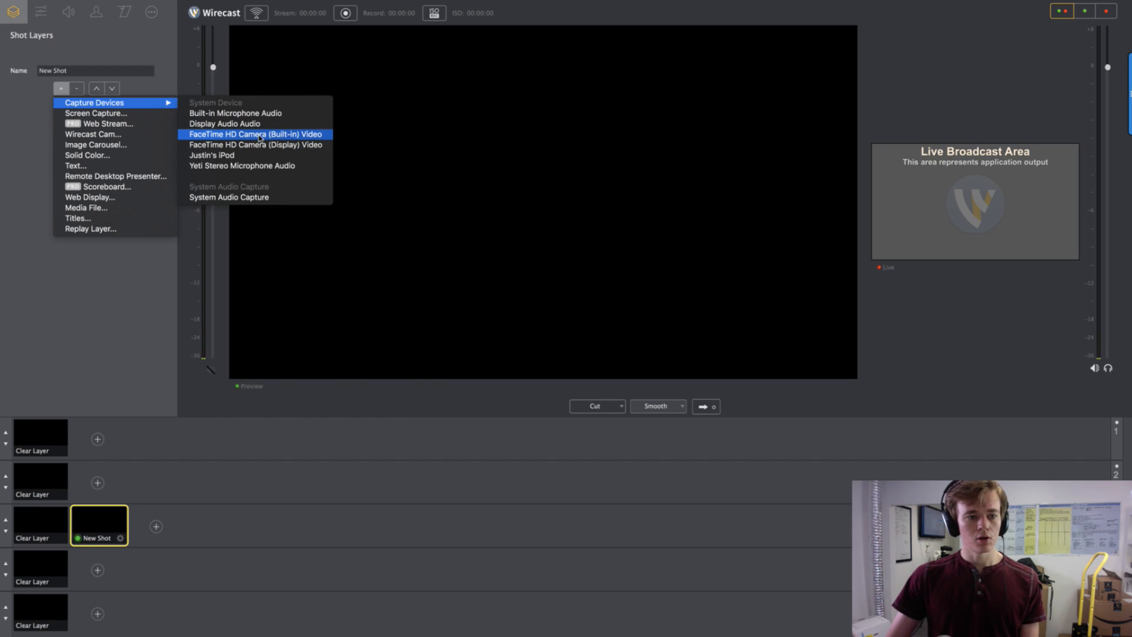
pyautogui.click(254, 134)
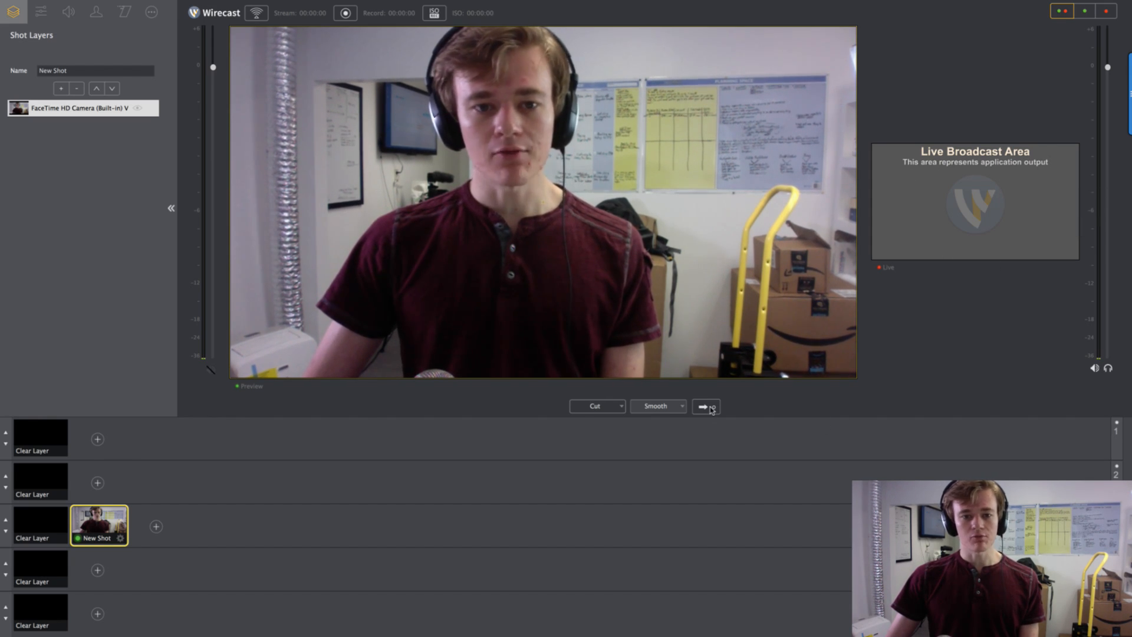
pyautogui.moveTo(706, 406)
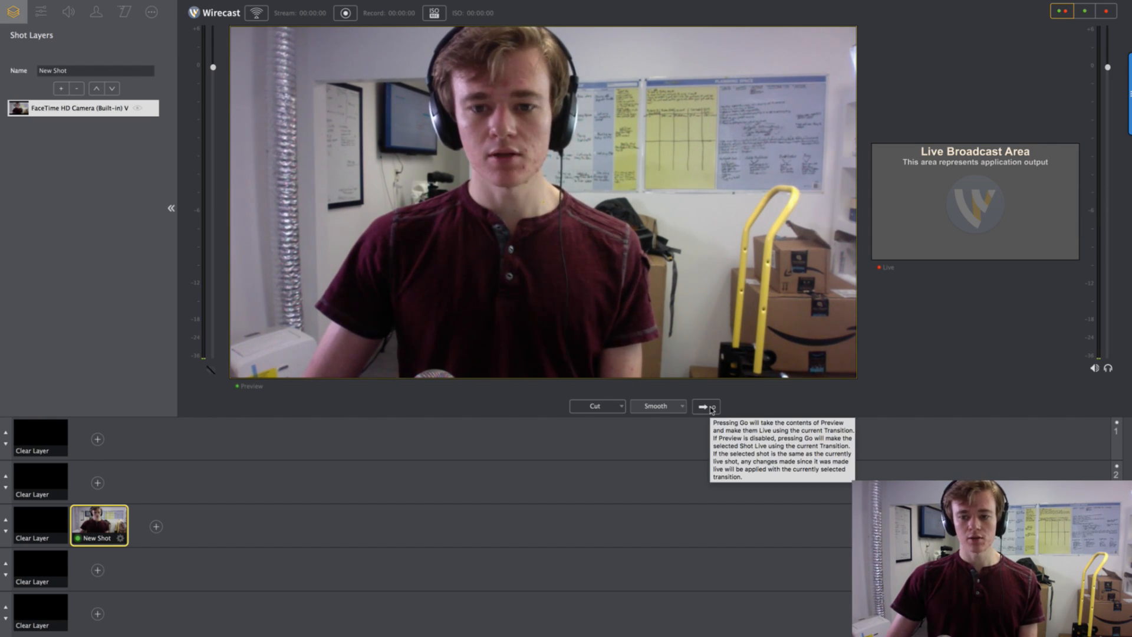
# Send the previewed webcam shot to the live output.
pyautogui.click(706, 407)
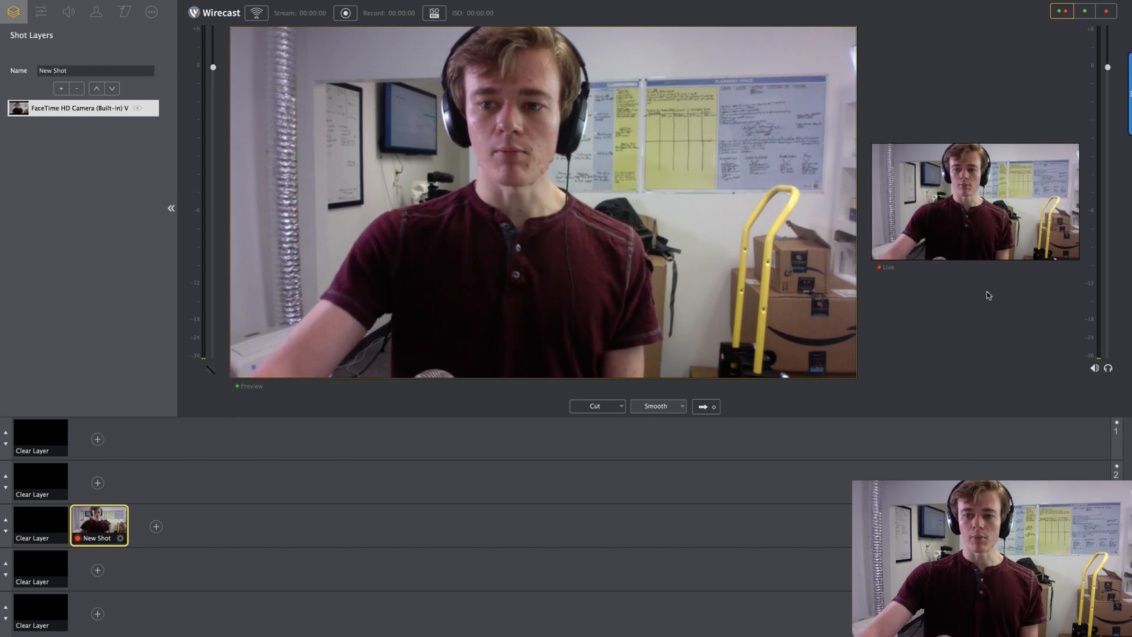
pyautogui.moveTo(961, 290)
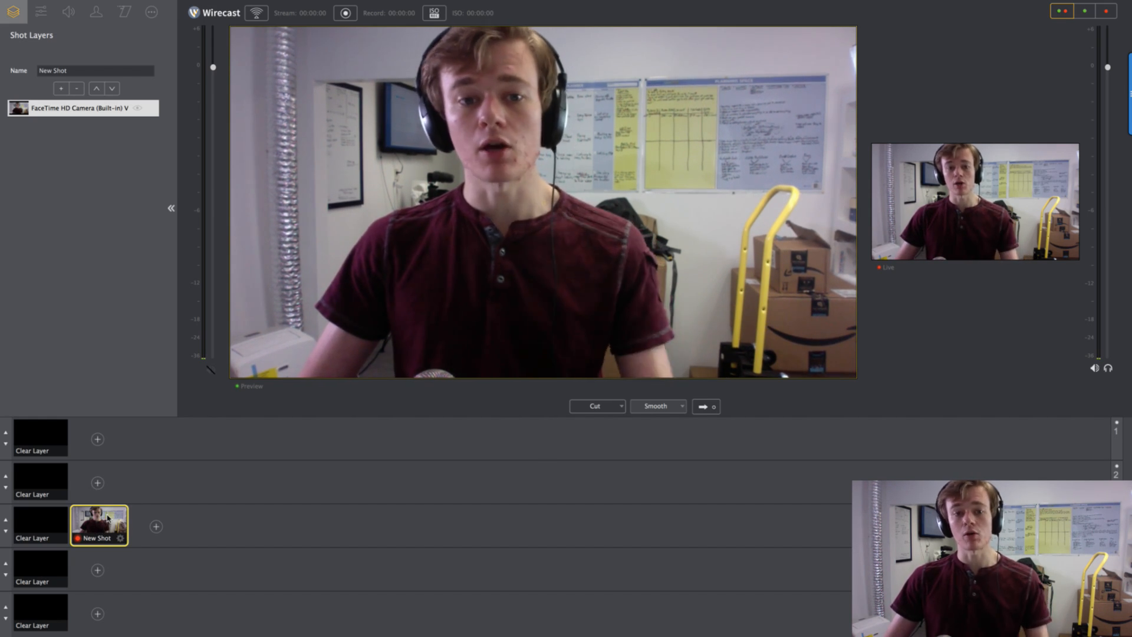
pyautogui.click(97, 482)
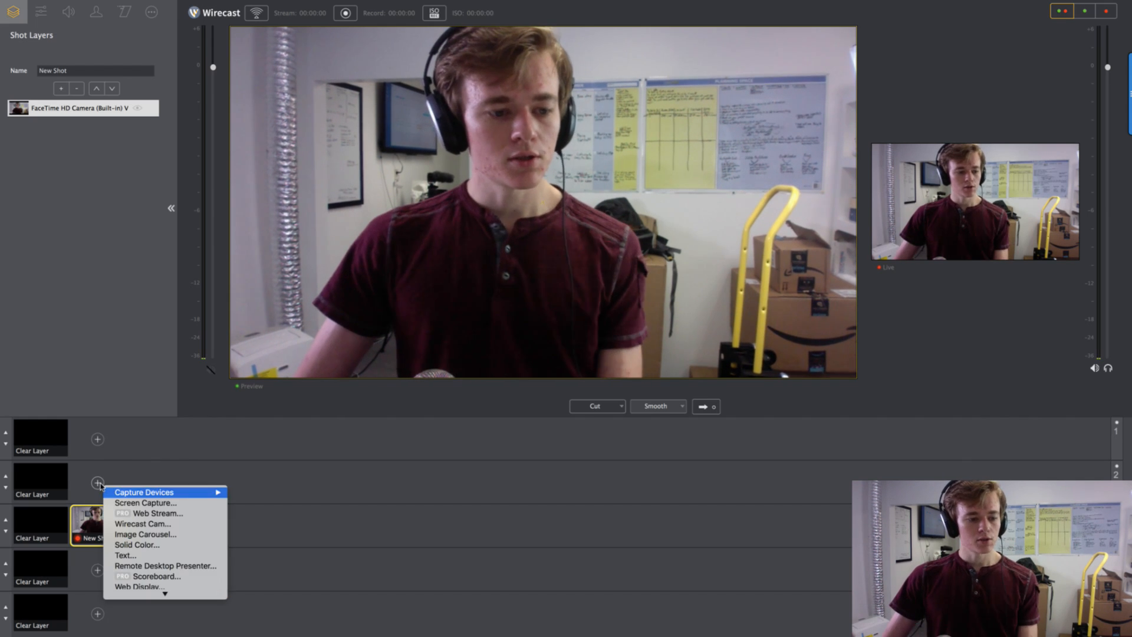
pyautogui.moveTo(126, 556)
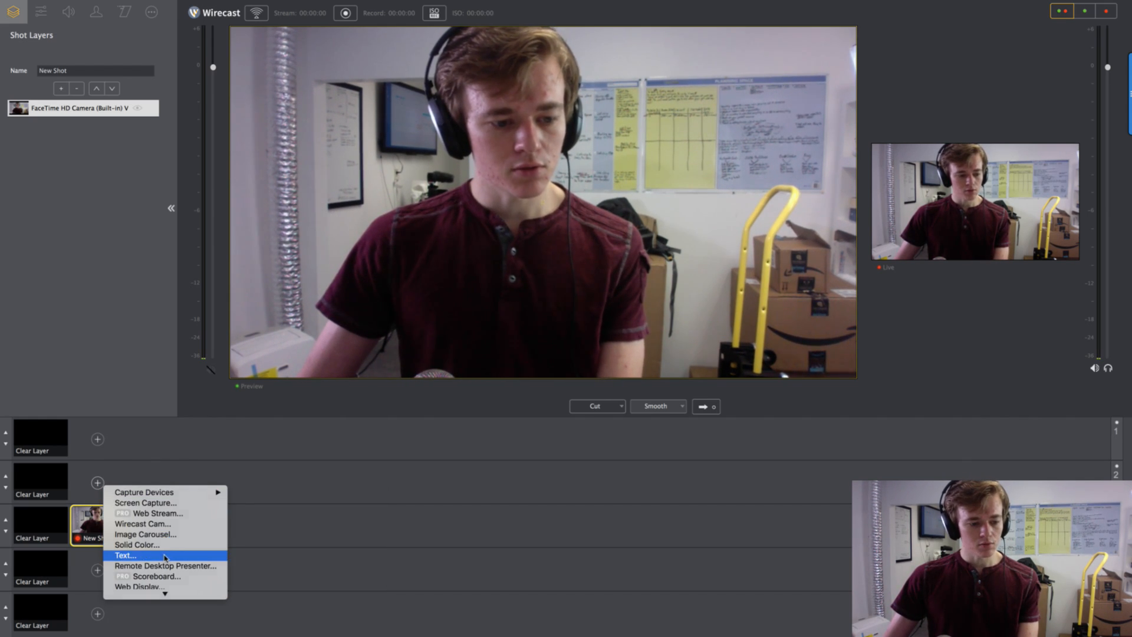
pyautogui.click(124, 556)
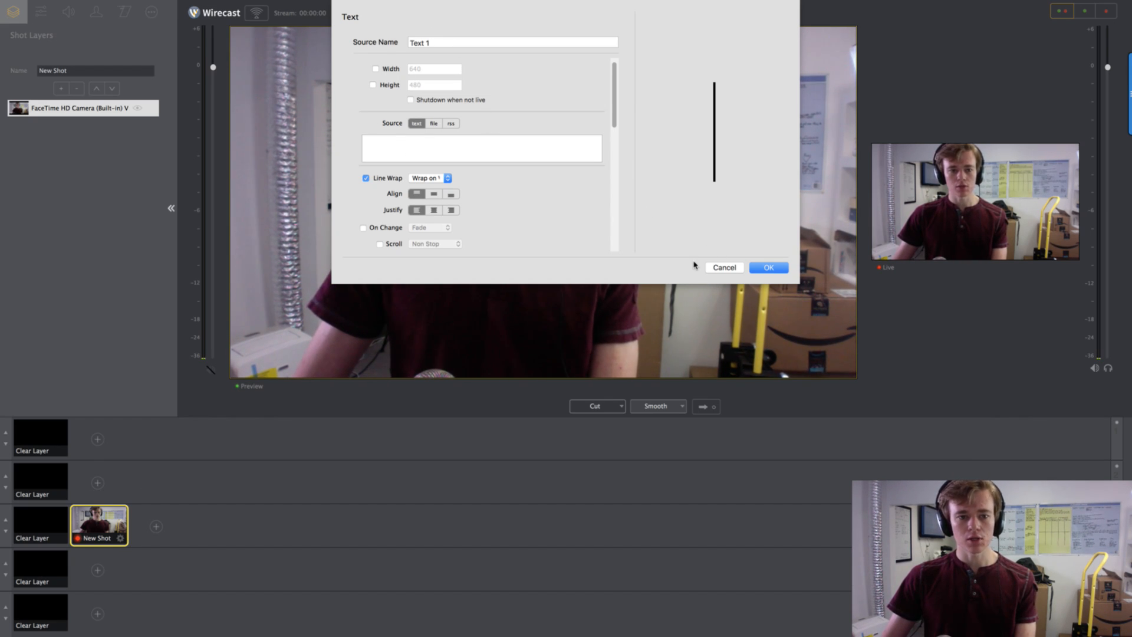
pyautogui.moveTo(517, 170)
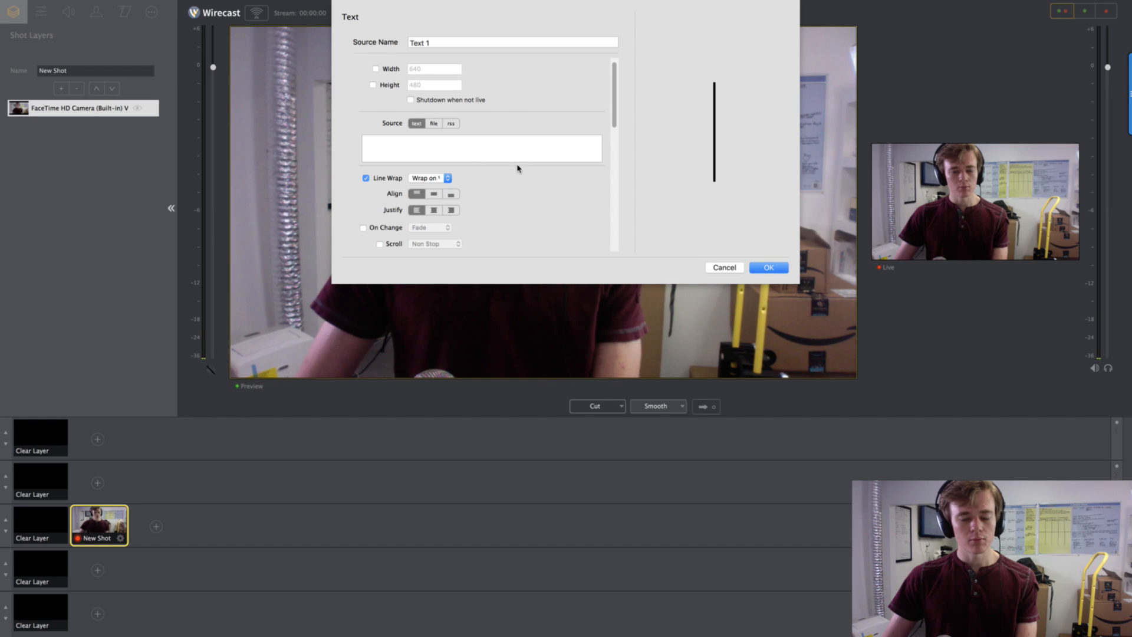
pyautogui.click(724, 267)
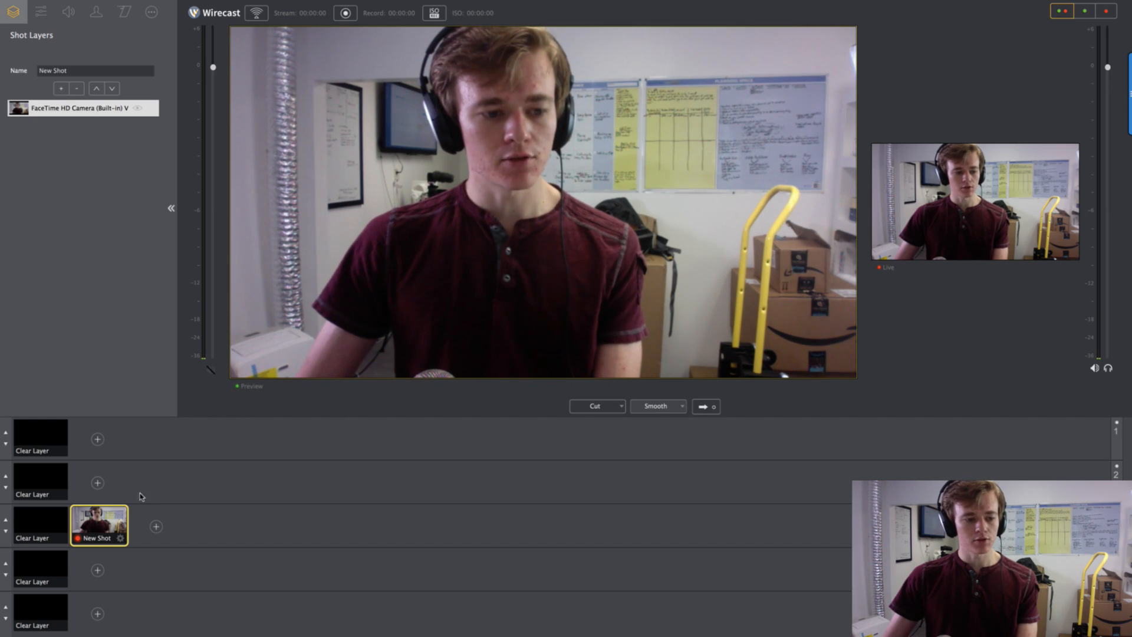
# Add the Sunset Title lower-third template as a new shot on layer 2.
pyautogui.click(96, 482)
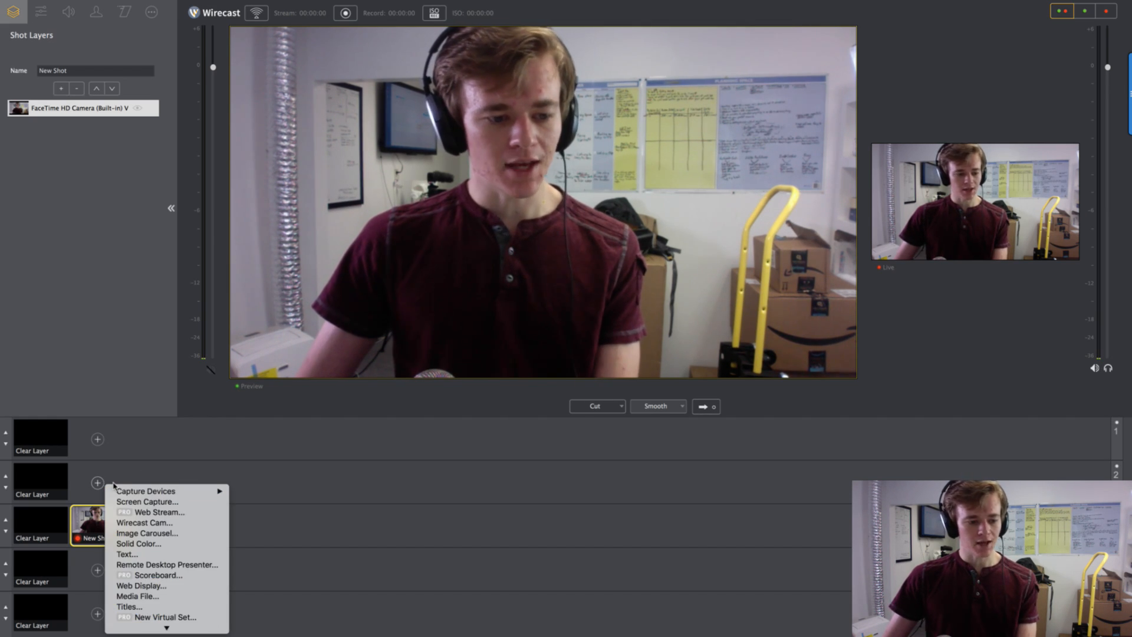
pyautogui.moveTo(168, 610)
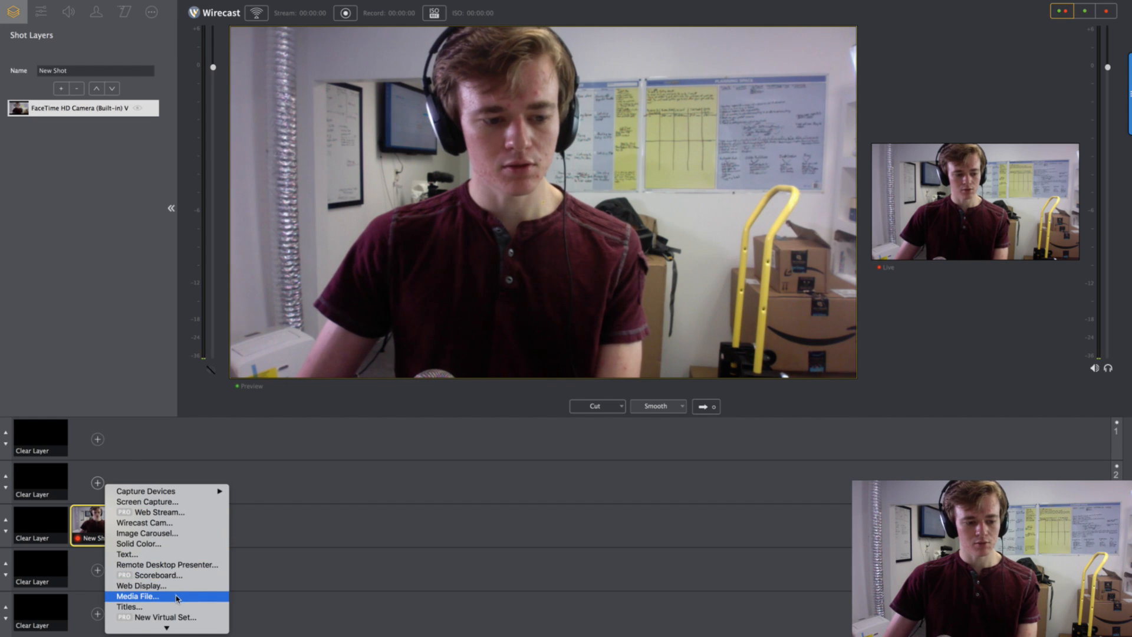
pyautogui.moveTo(134, 606)
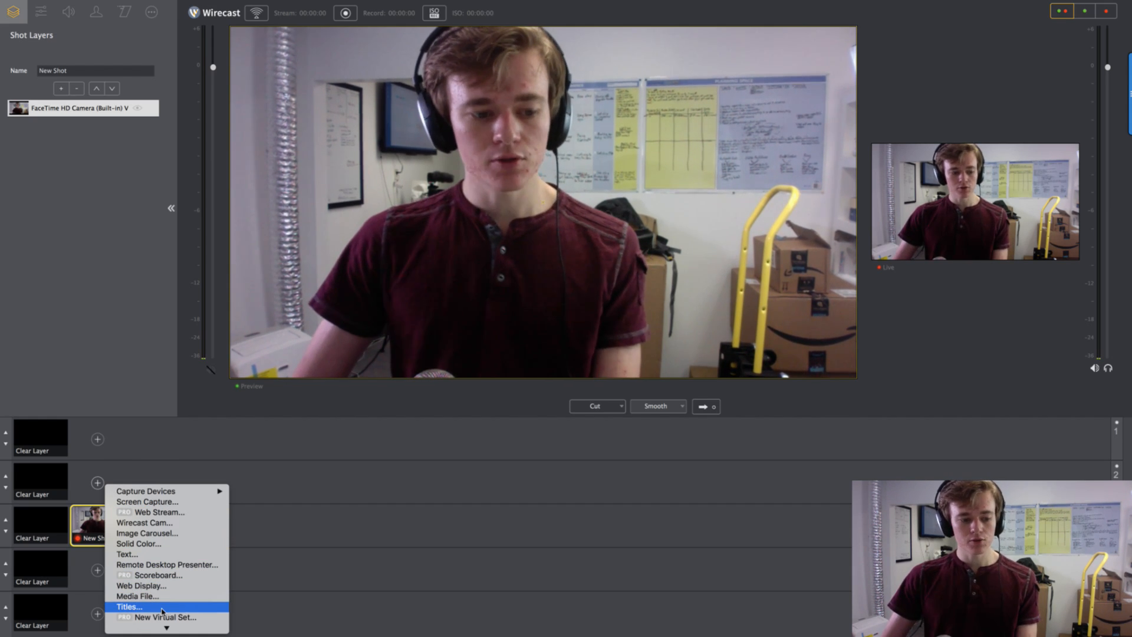
pyautogui.click(131, 607)
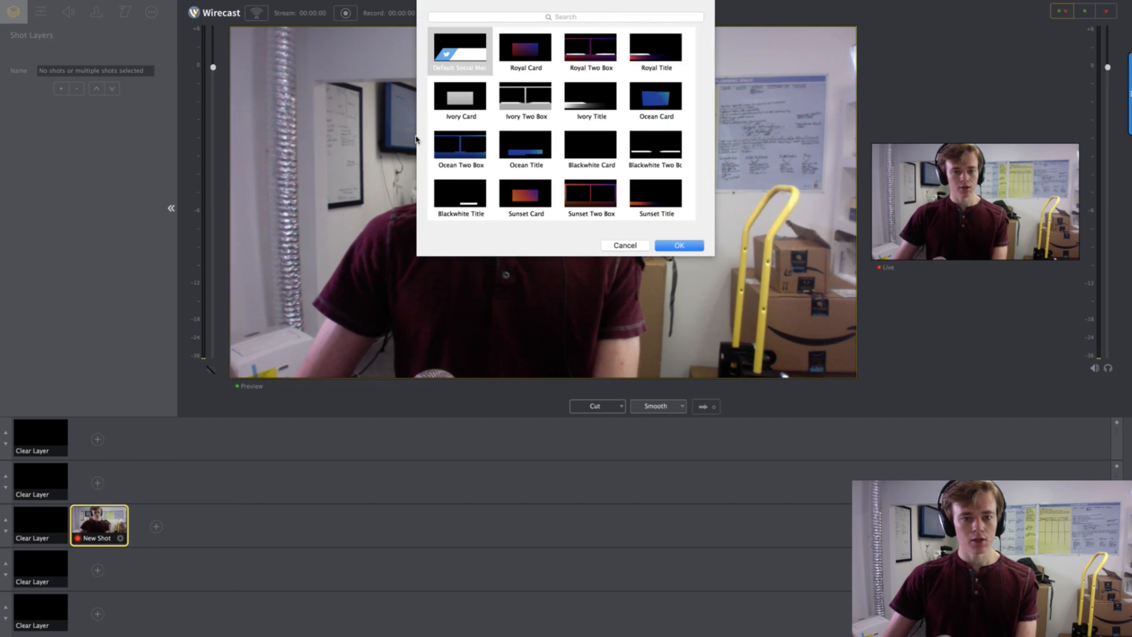
pyautogui.scroll(-3)
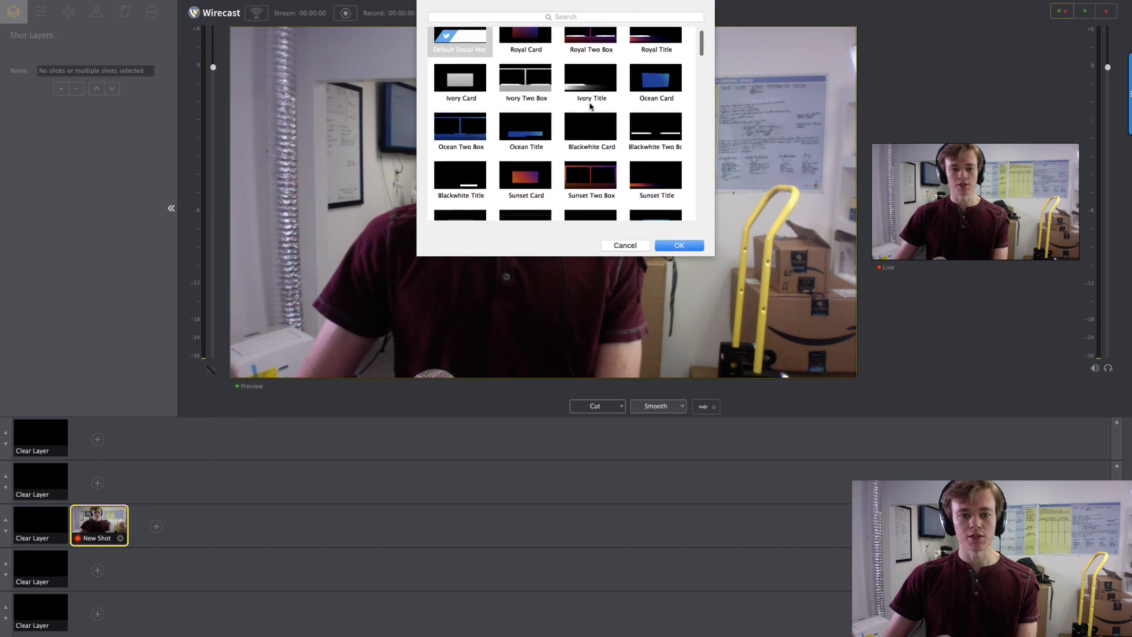
pyautogui.scroll(-3)
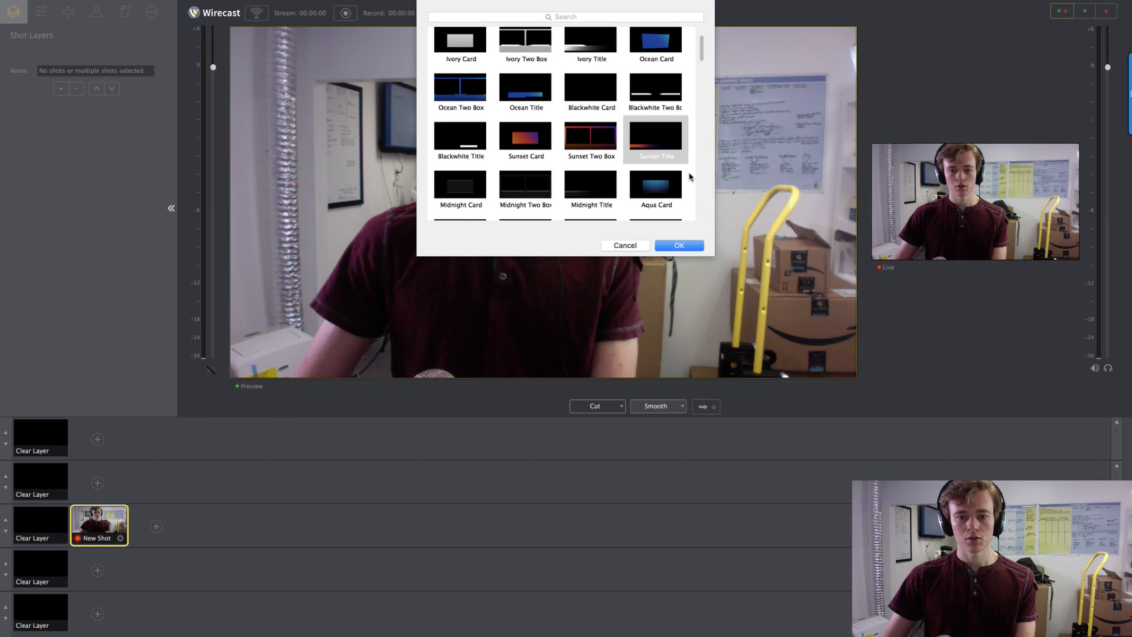
pyautogui.click(678, 246)
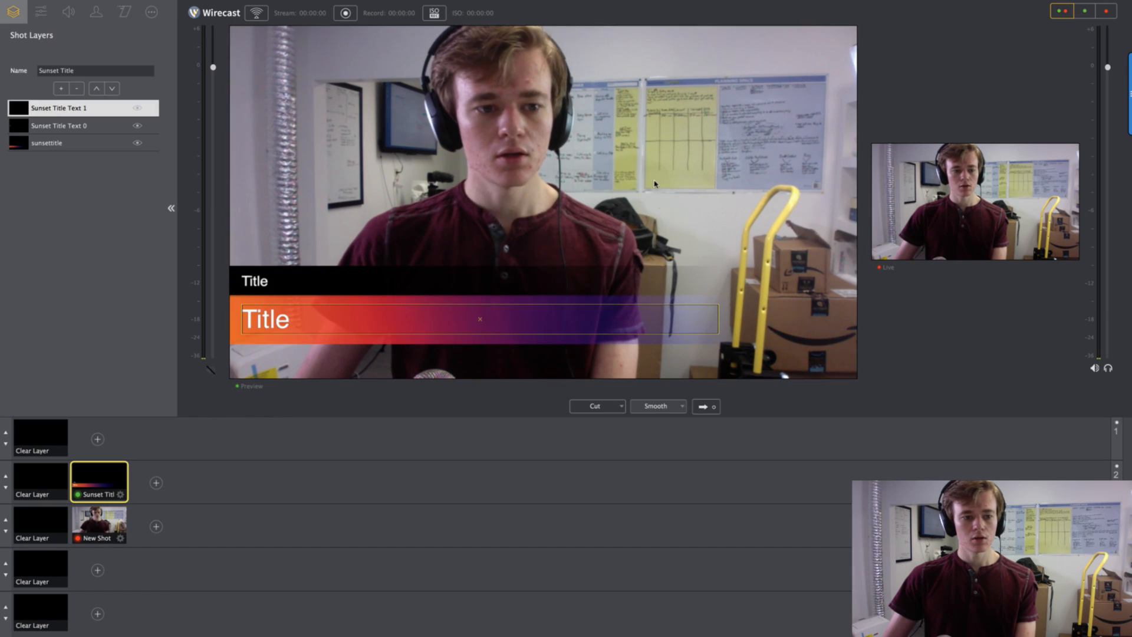
pyautogui.moveTo(293, 283)
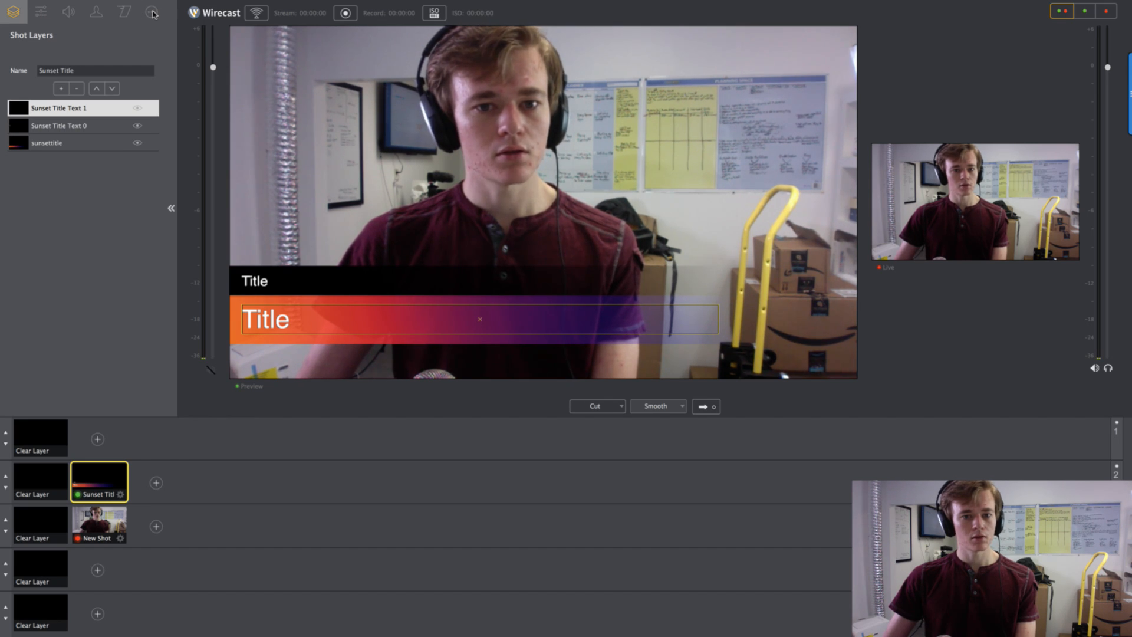
# Change the title text to 'Hollywood' with 'You tube Tutorial' above it.
pyautogui.click(149, 13)
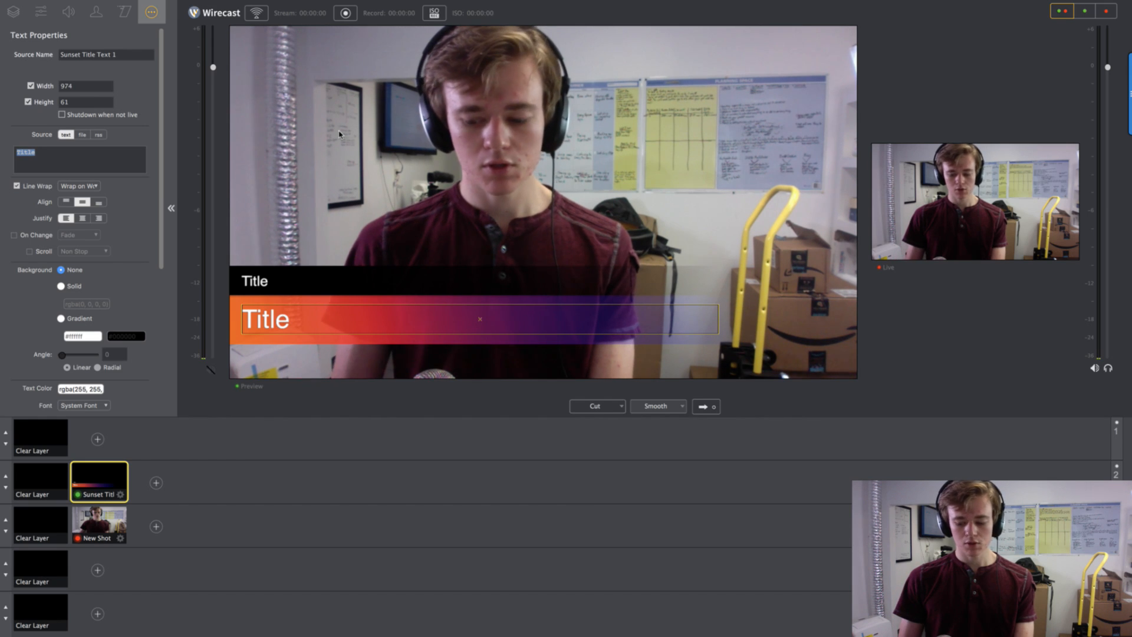
pyautogui.click(80, 159)
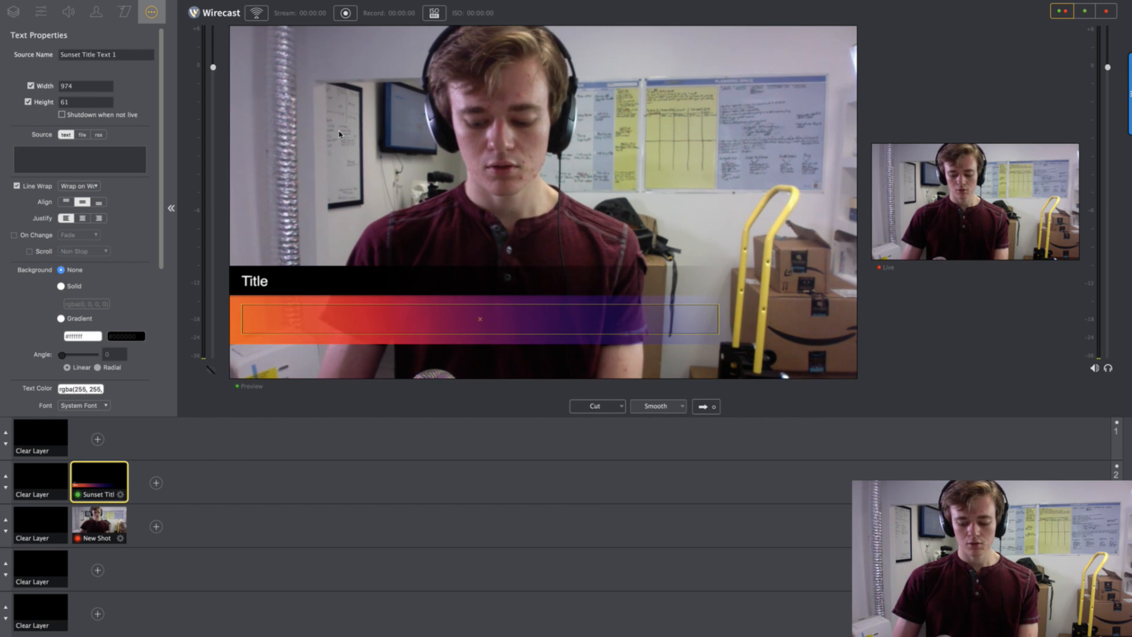
pyautogui.write('Hollywood')
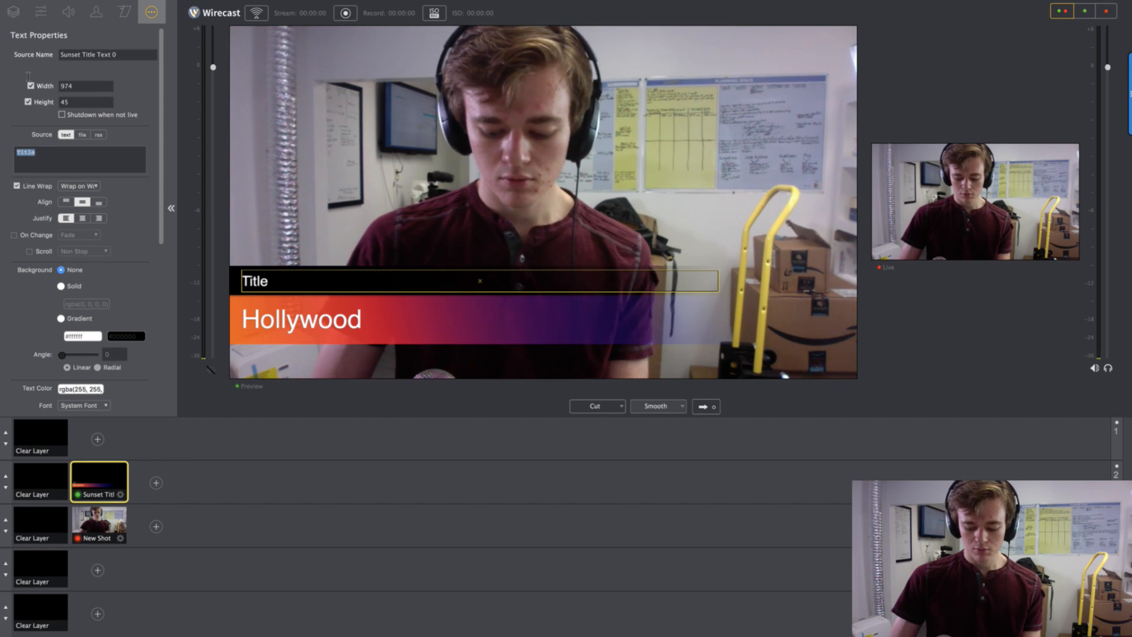
pyautogui.write('You tube')
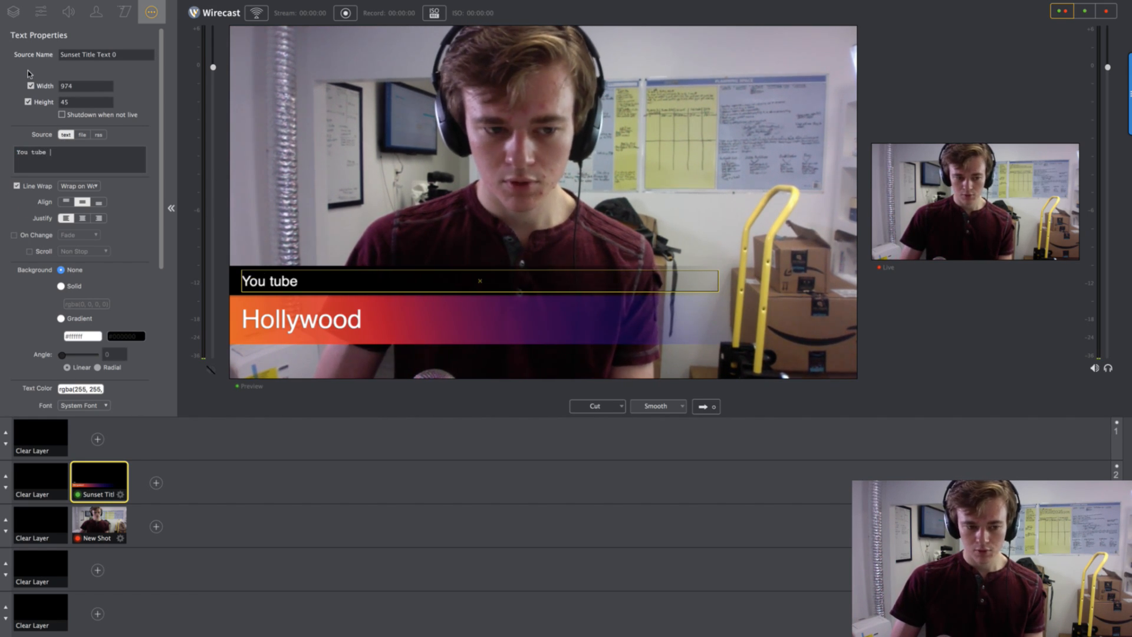
pyautogui.write('Tutorial')
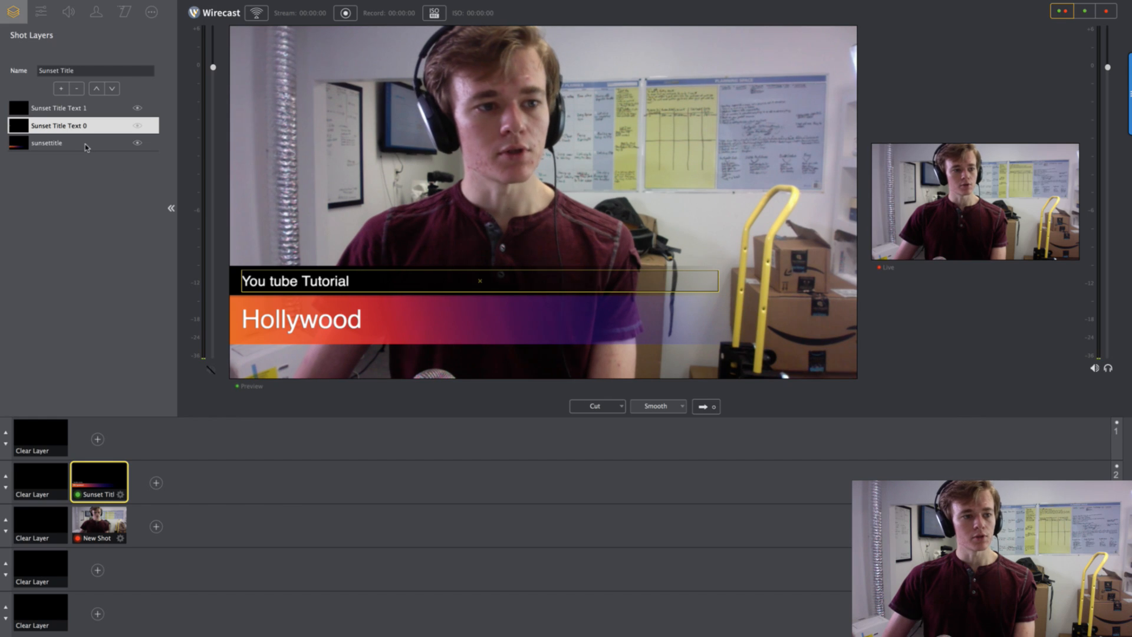
# Scale all Sunset Title layers to about 101% in Shot Layer Properties.
pyautogui.click(59, 143)
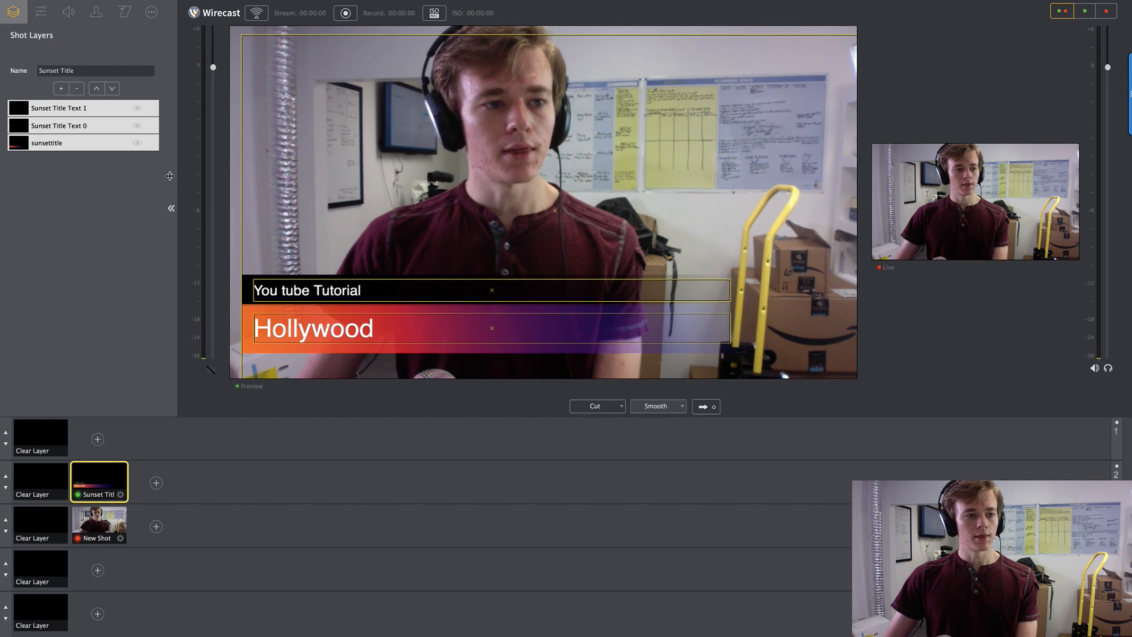
pyautogui.click(37, 13)
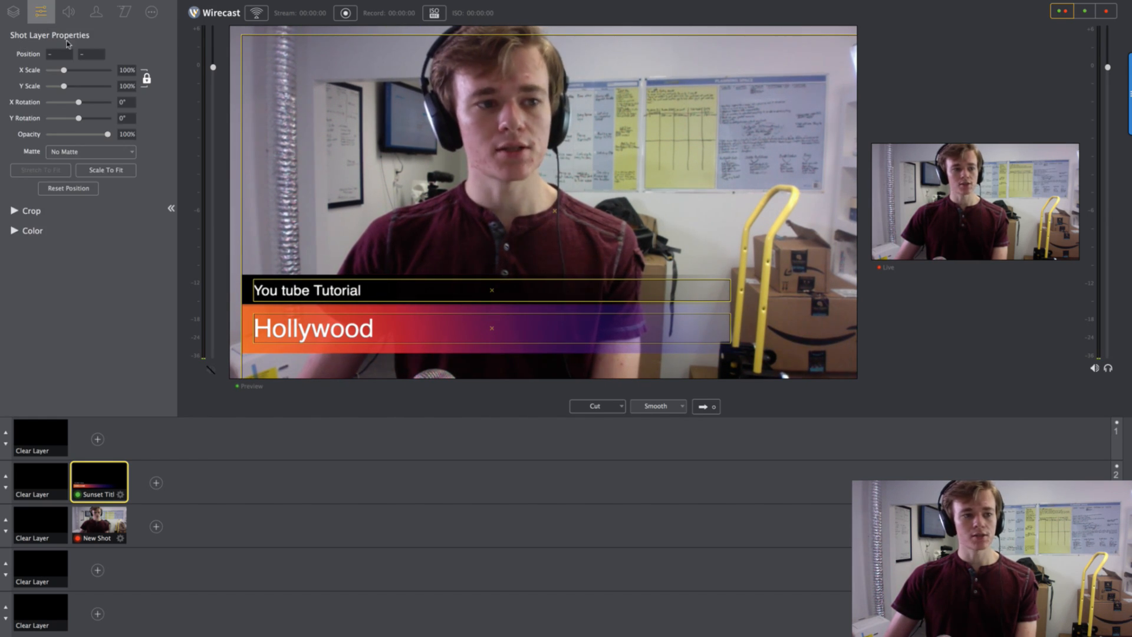
pyautogui.moveTo(66, 70); pyautogui.dragTo(71, 70)
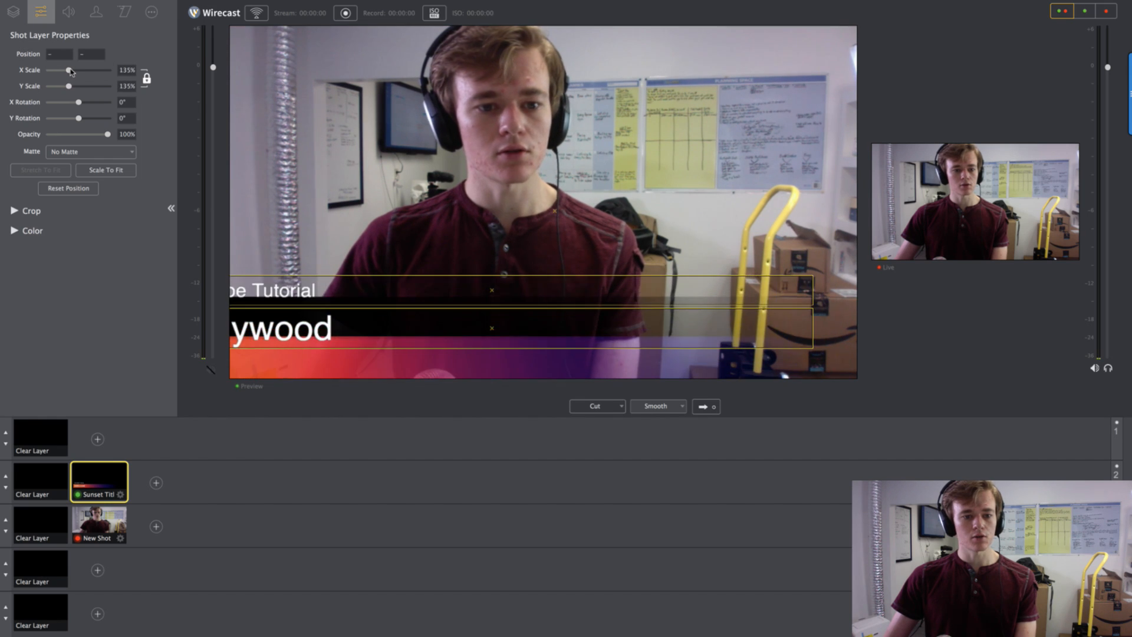
pyautogui.moveTo(70, 70); pyautogui.dragTo(64, 70)
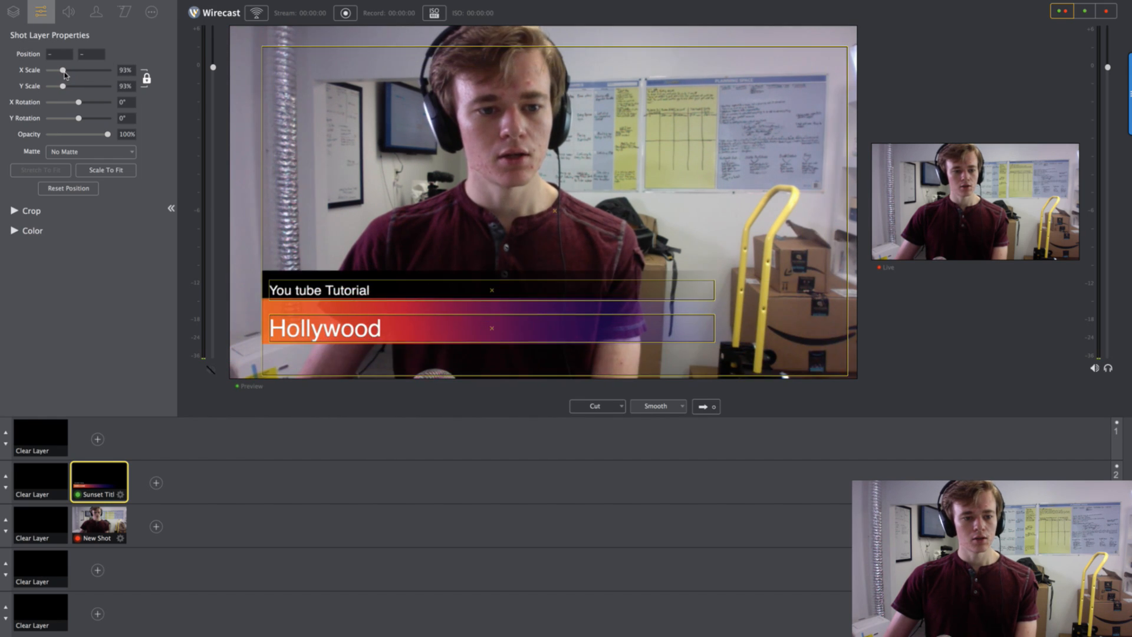
pyautogui.moveTo(62, 70); pyautogui.dragTo(67, 70)
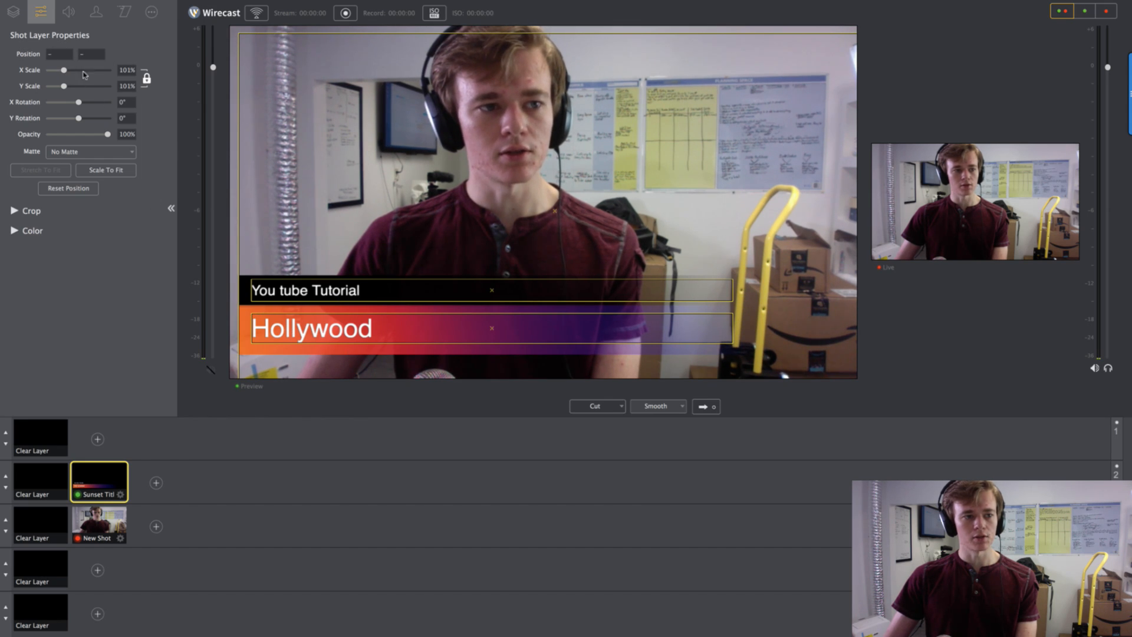
# Test the Hollywood text layer's opacity and restore it to 100%.
pyautogui.click(13, 13)
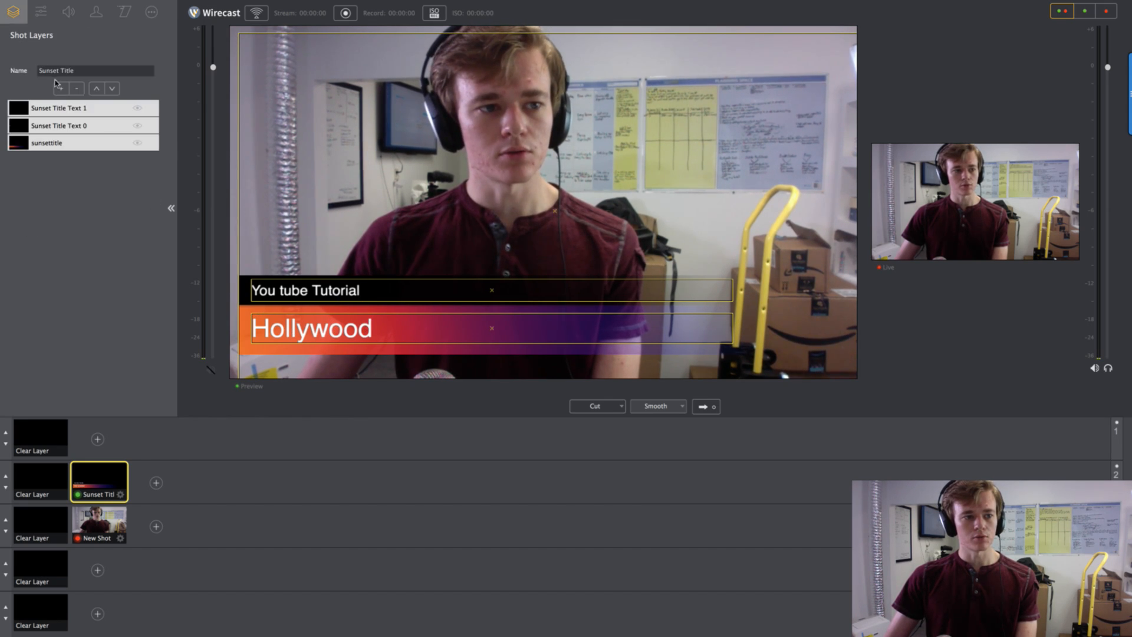
pyautogui.click(43, 142)
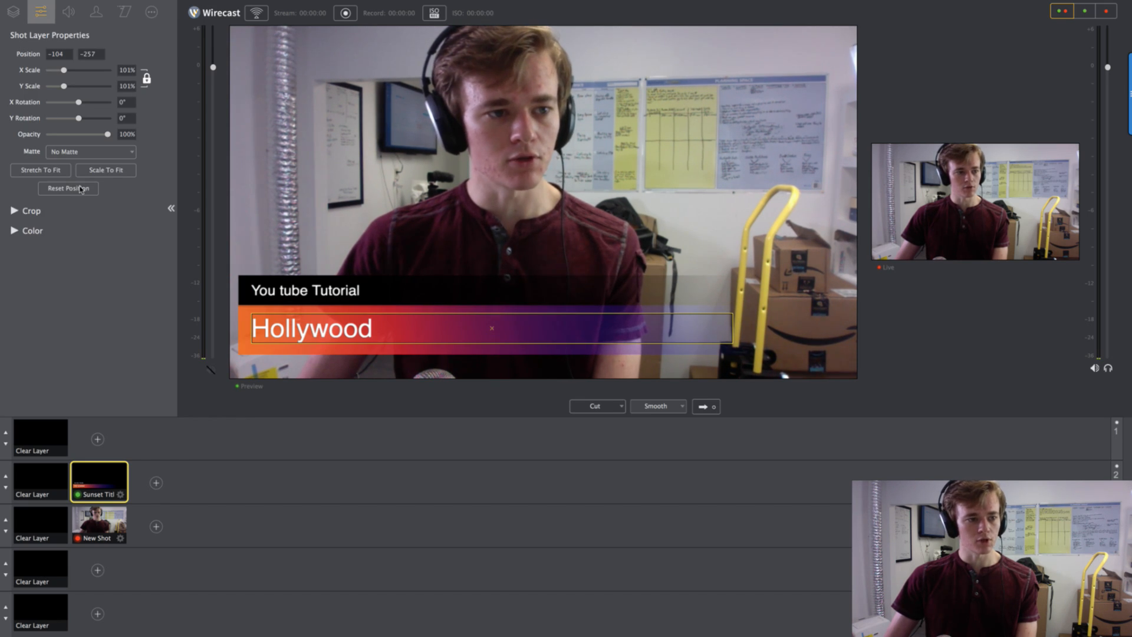
pyautogui.moveTo(106, 134); pyautogui.dragTo(81, 135)
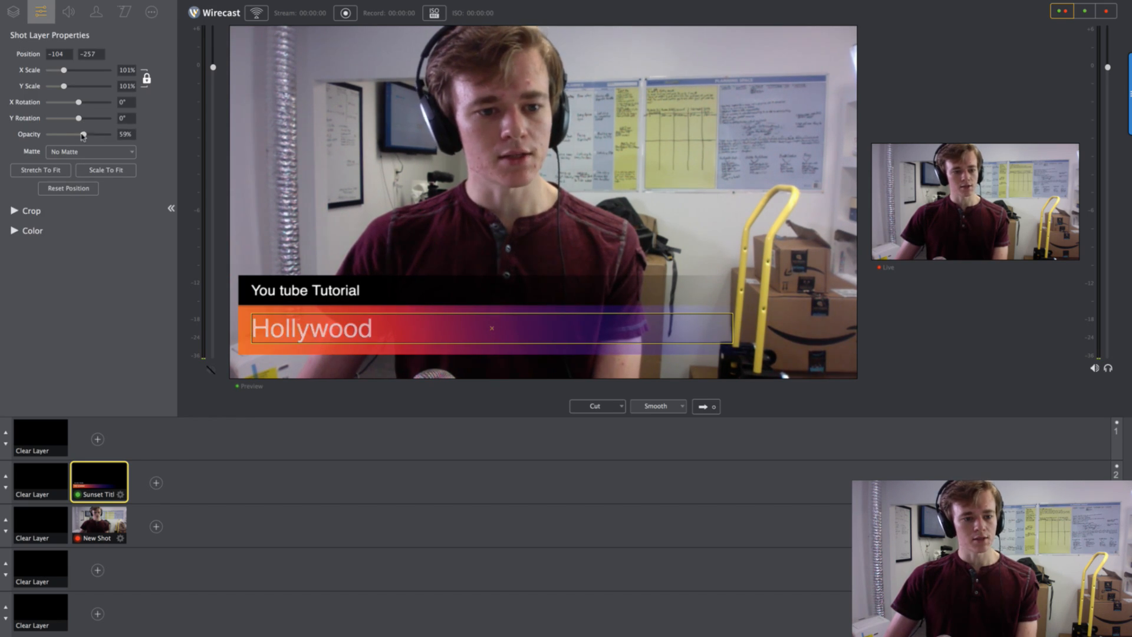
pyautogui.moveTo(80, 118); pyautogui.dragTo(61, 118)
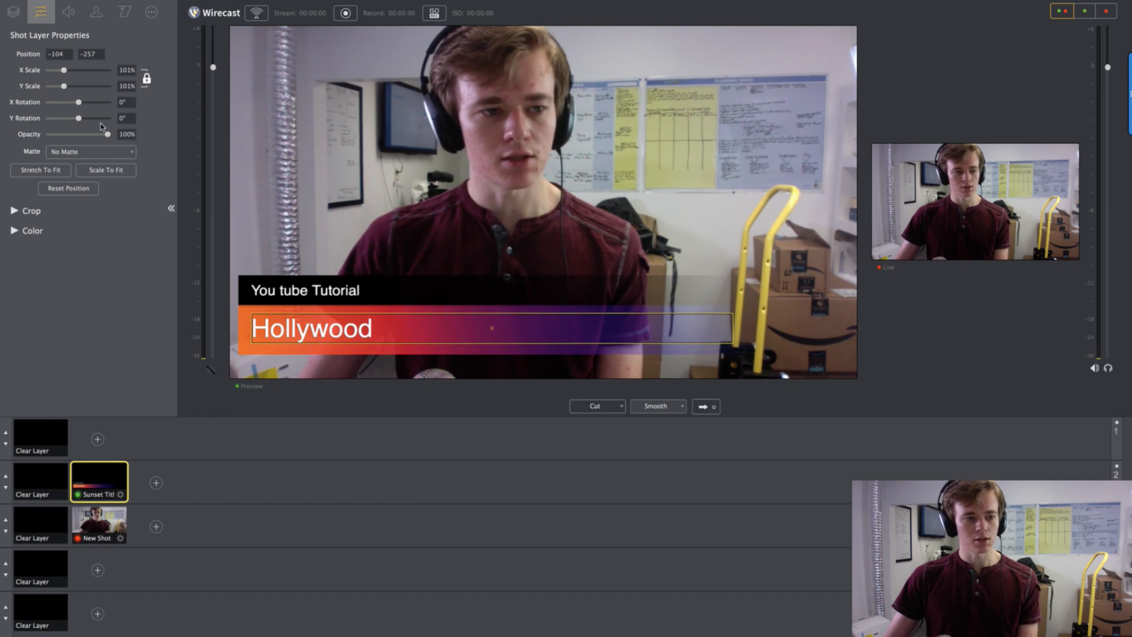
pyautogui.moveTo(78, 102); pyautogui.dragTo(48, 102)
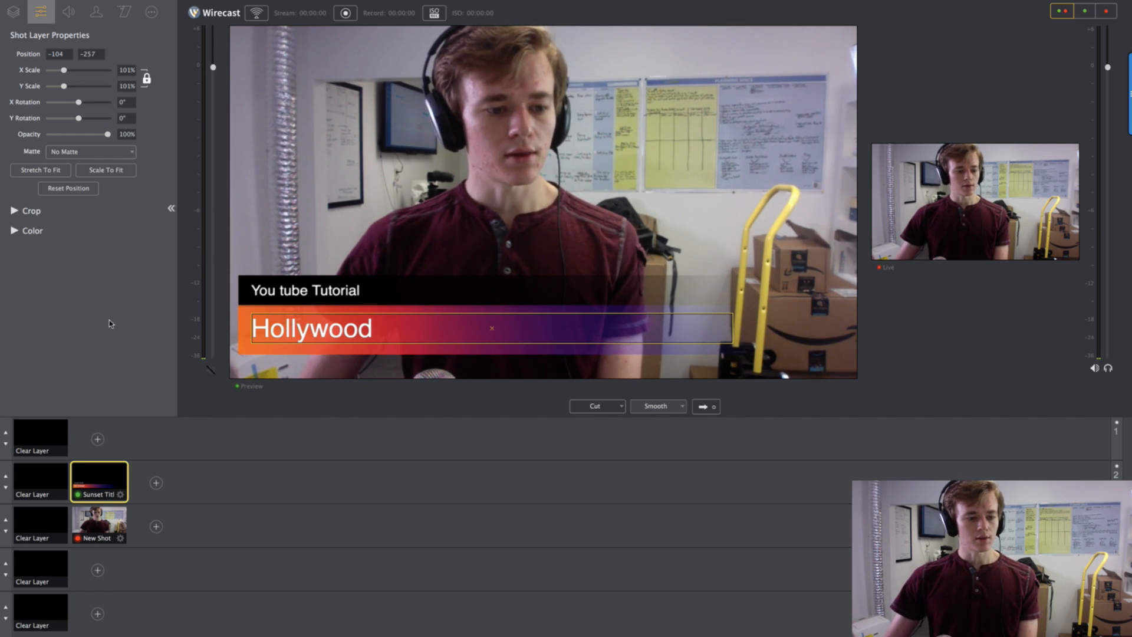
pyautogui.click(97, 438)
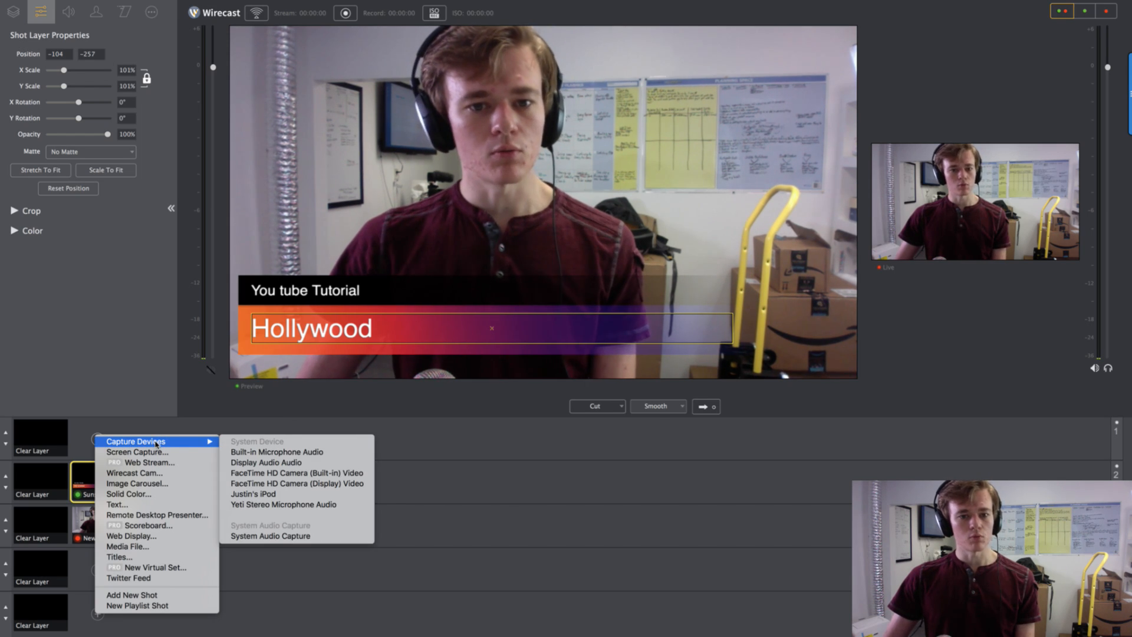
pyautogui.moveTo(155, 452)
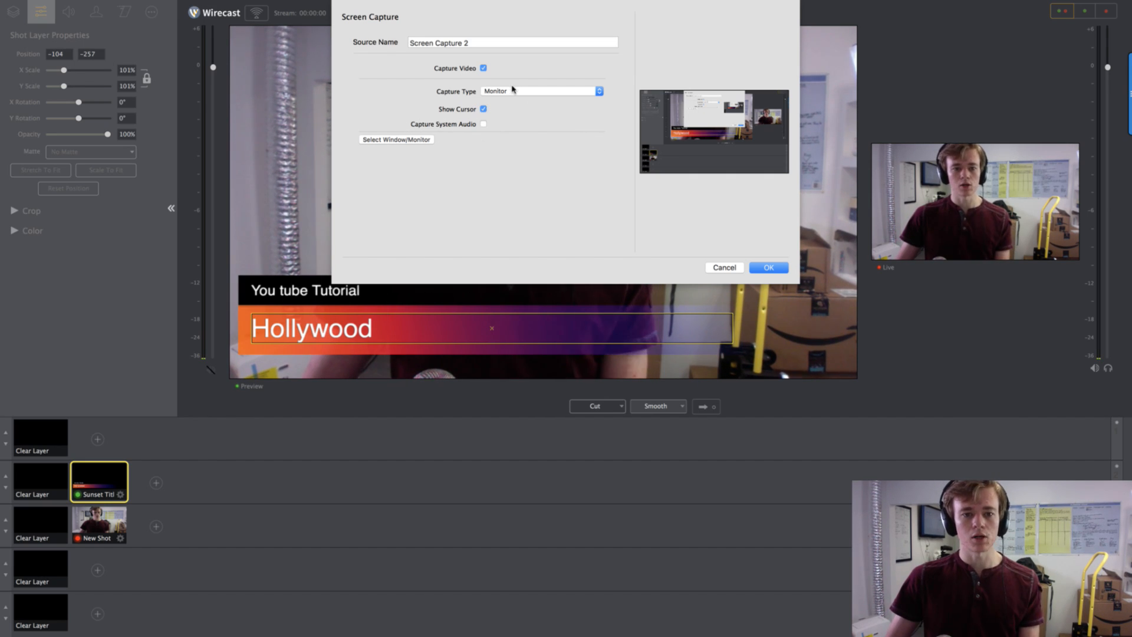
pyautogui.click(396, 139)
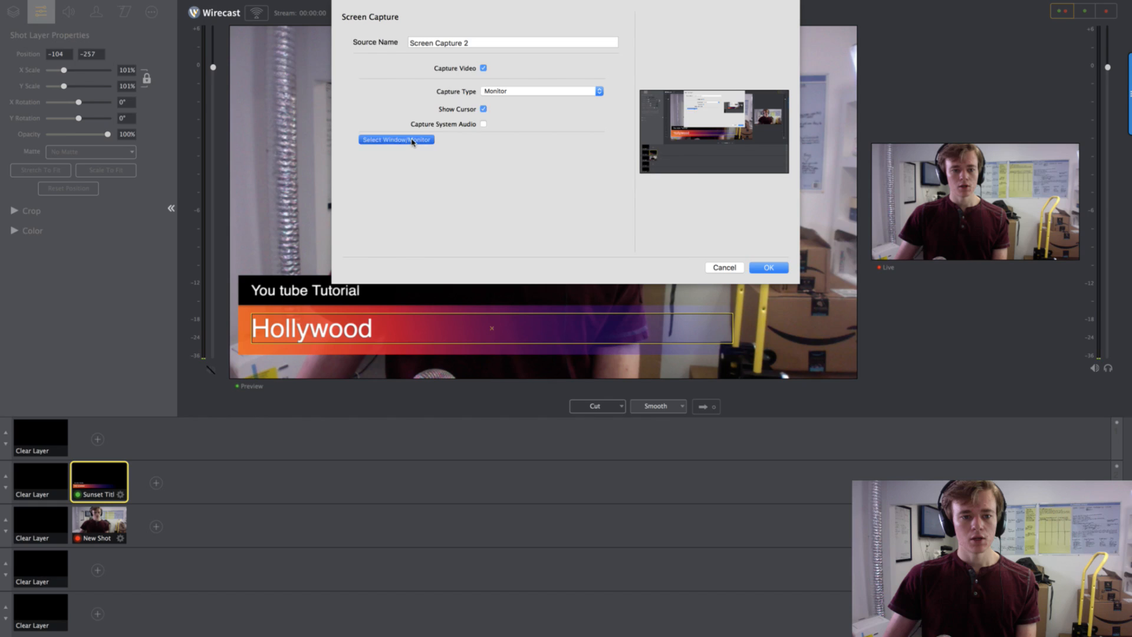
pyautogui.click(396, 139)
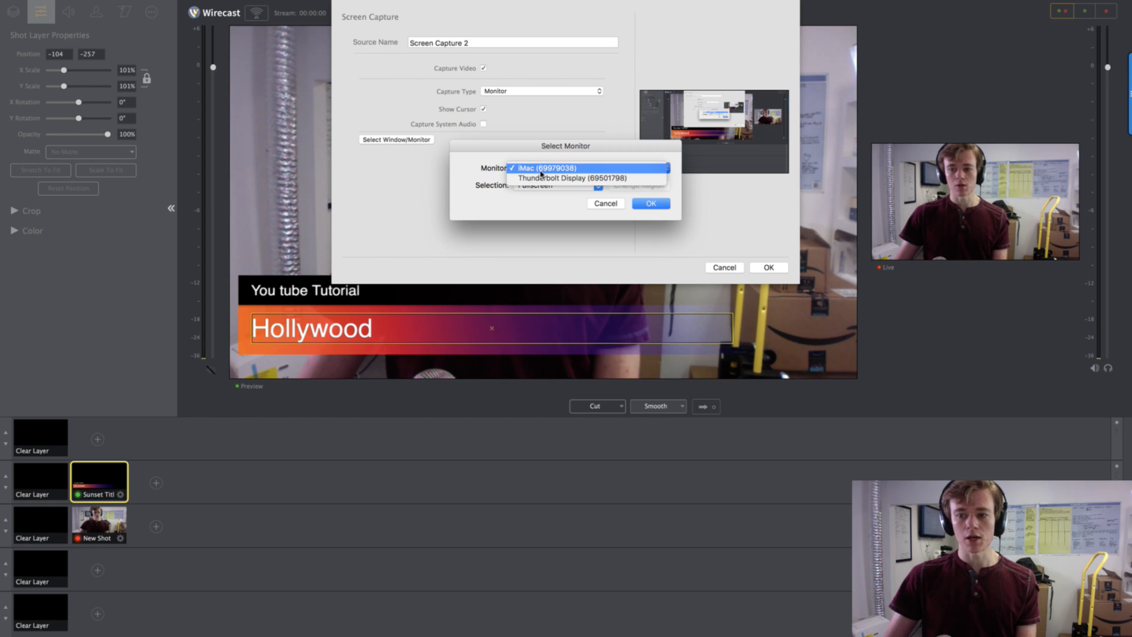
pyautogui.click(546, 168)
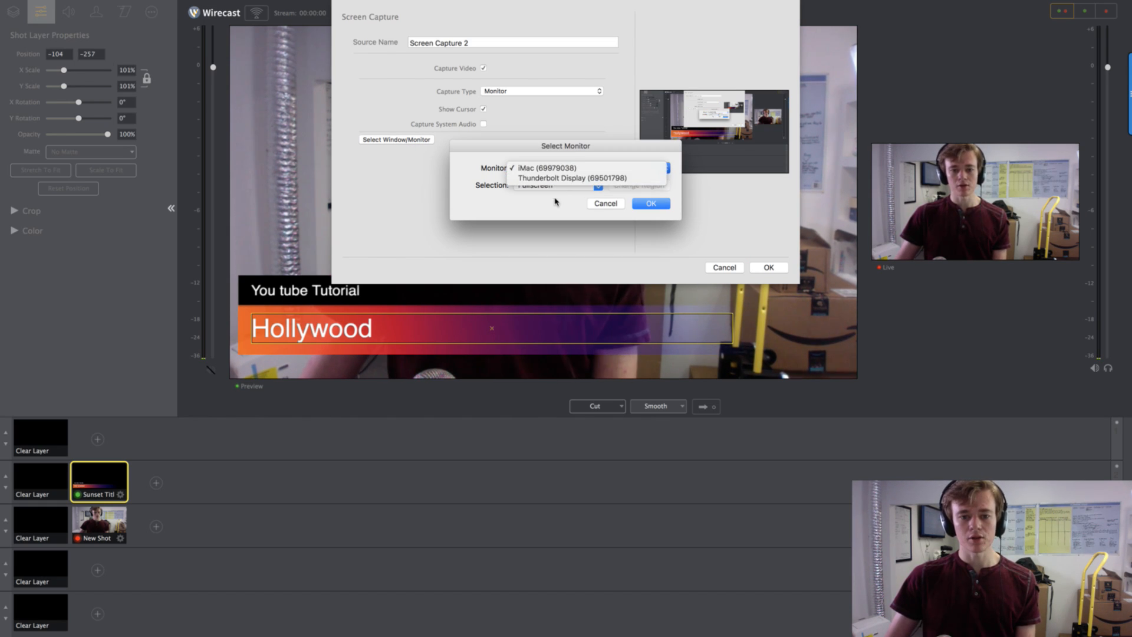
pyautogui.click(548, 168)
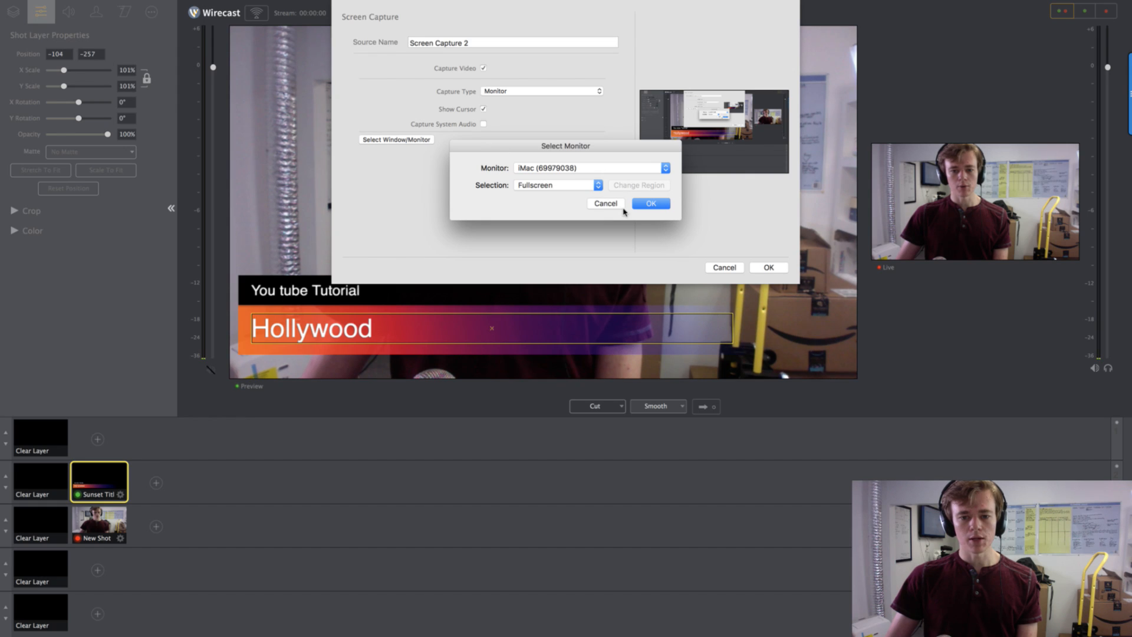
pyautogui.click(650, 203)
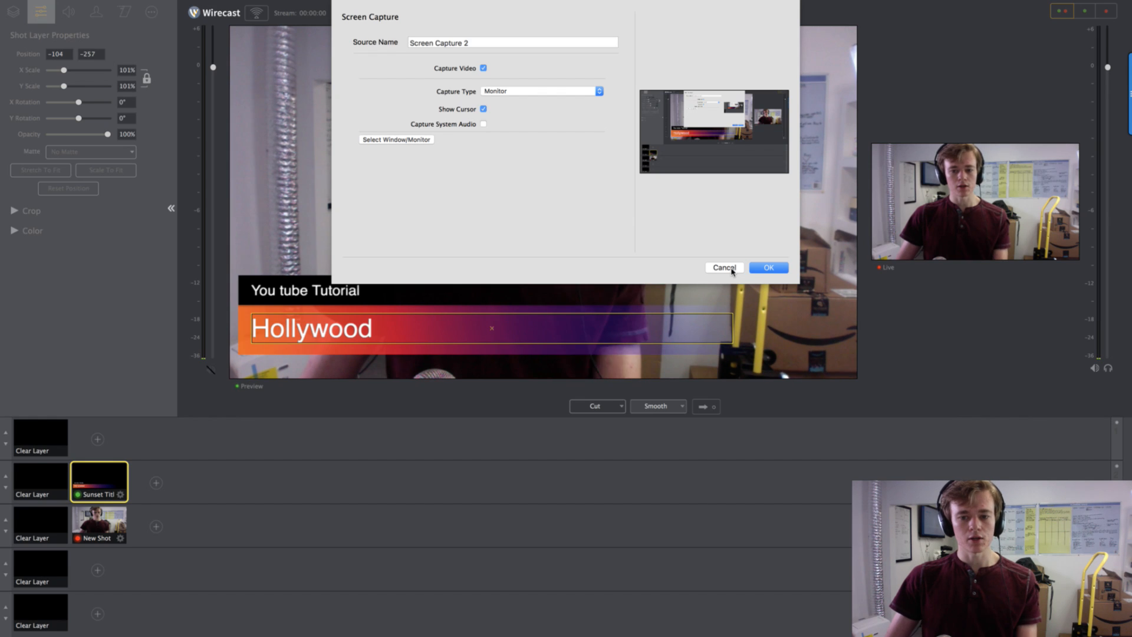
pyautogui.click(724, 267)
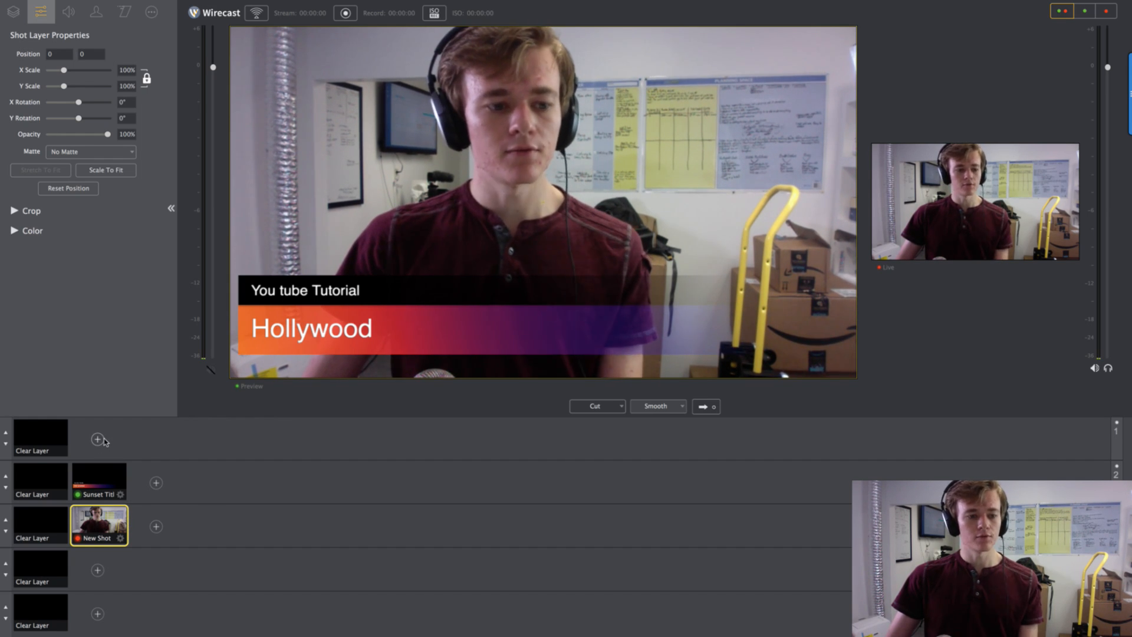
# Add the FaceTime camera as a layer, scaled to a 26% lower-right inset.
pyautogui.click(97, 439)
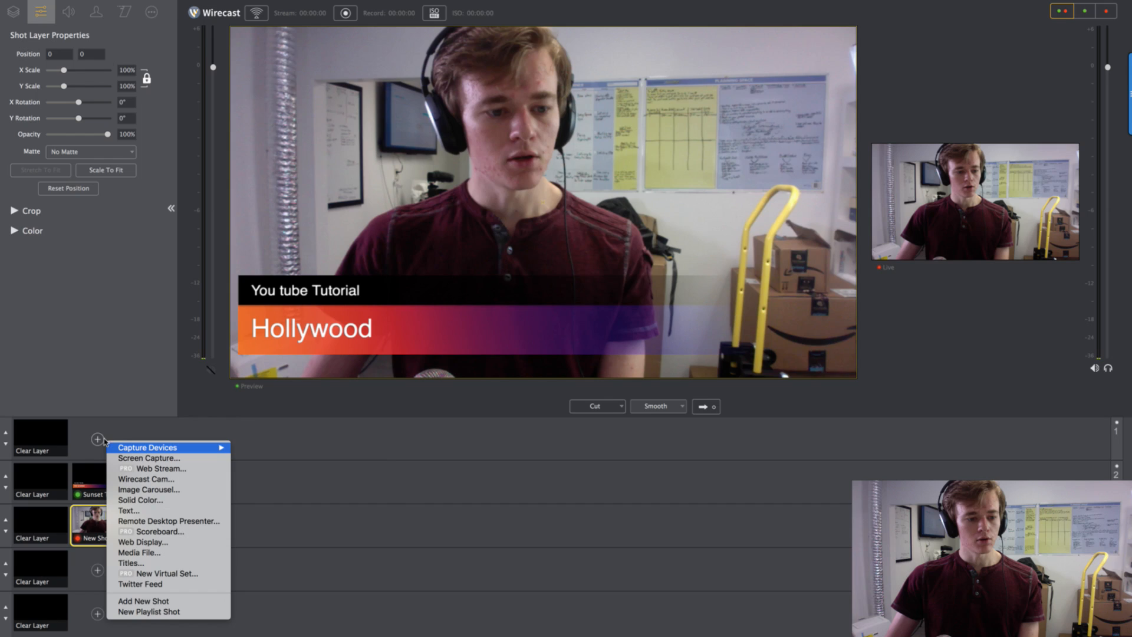
pyautogui.moveTo(273, 463)
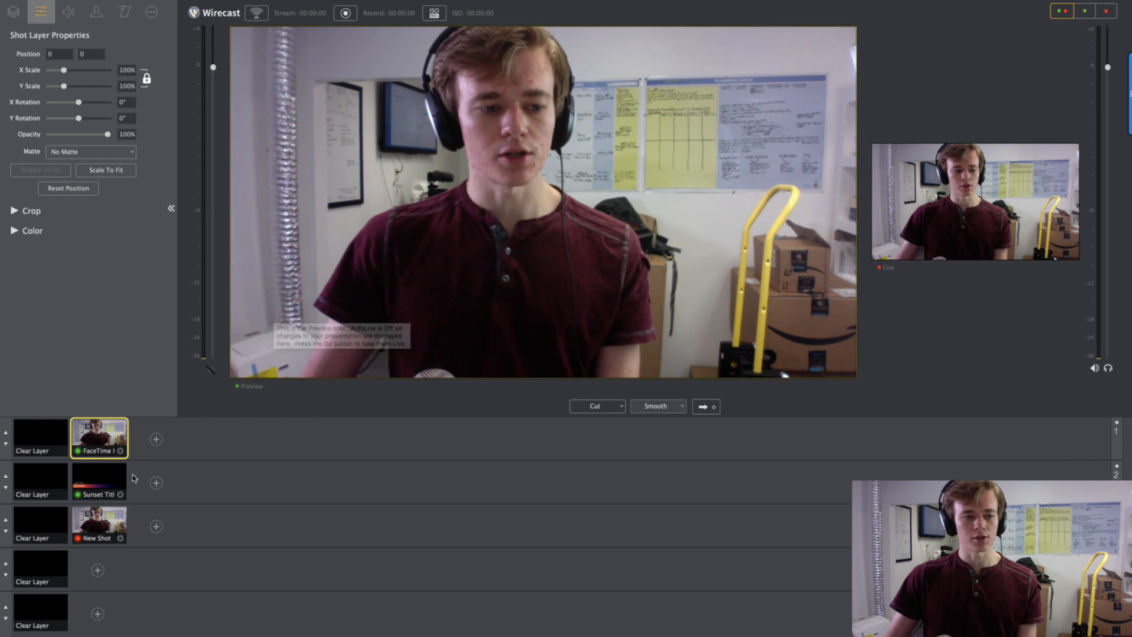
pyautogui.moveTo(64, 70); pyautogui.dragTo(67, 70)
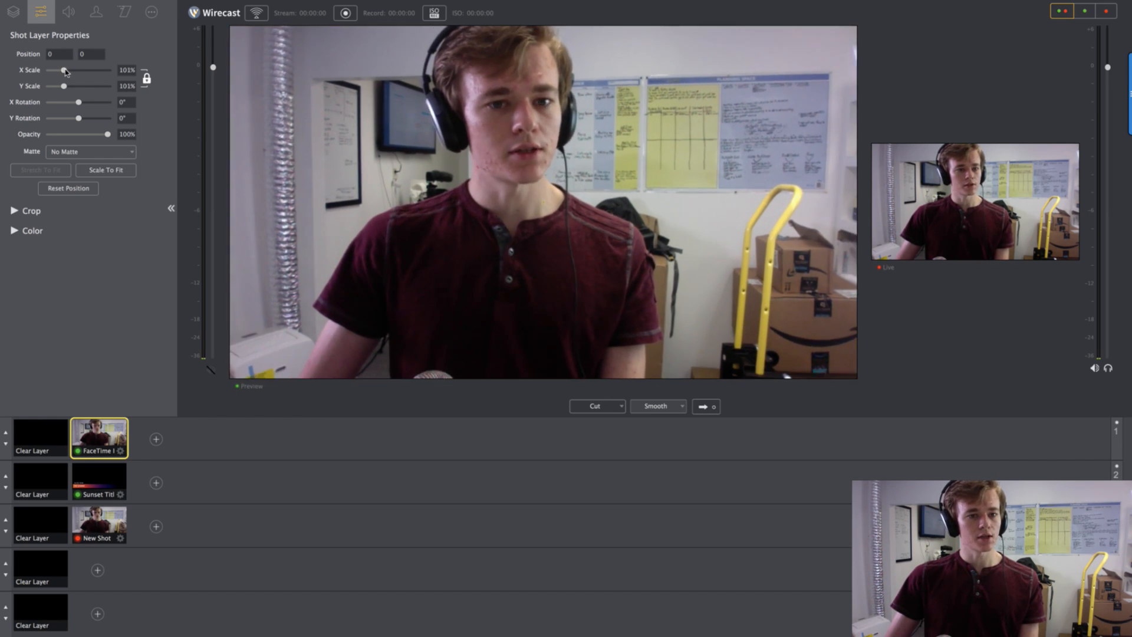
pyautogui.moveTo(65, 71); pyautogui.dragTo(52, 70)
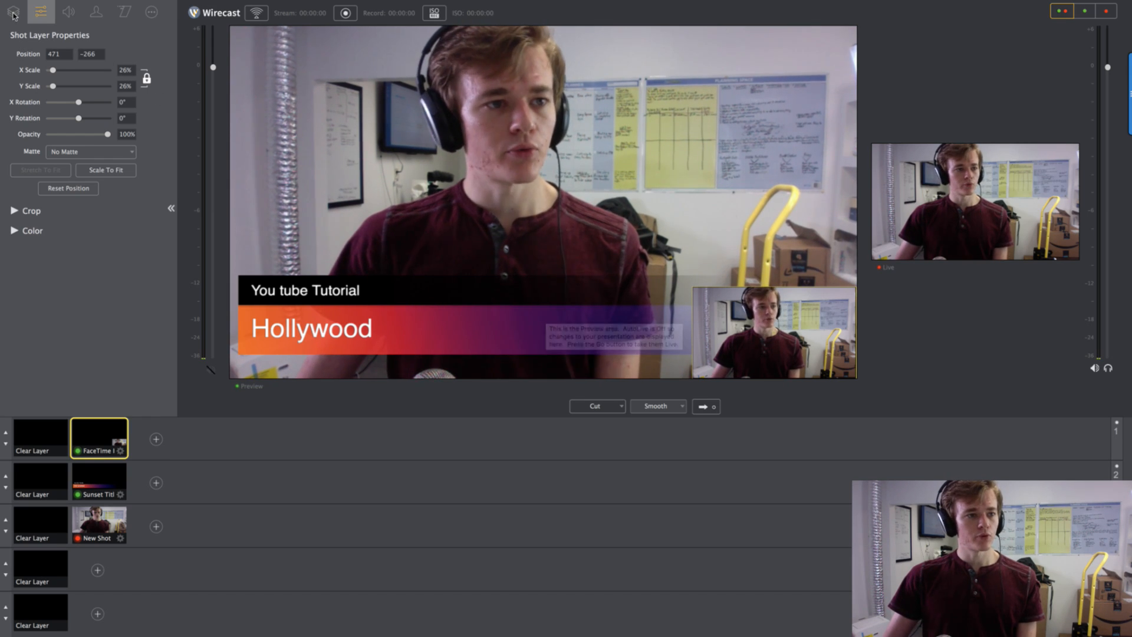
pyautogui.click(11, 13)
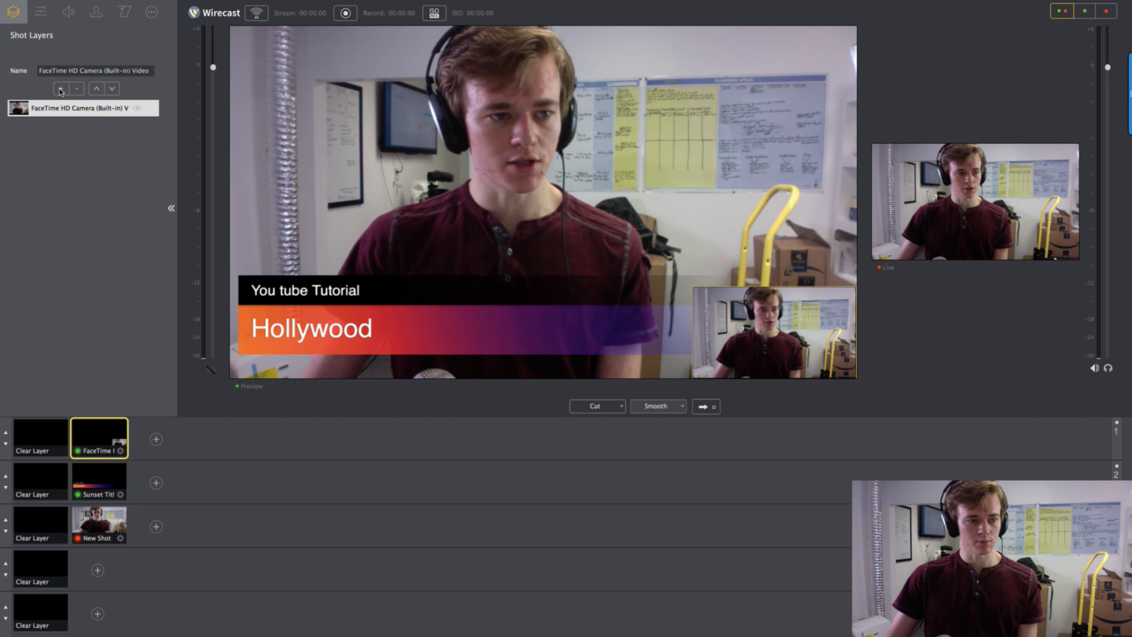
# Add the Yeti Stereo Microphone Audio to the camera inset shot.
pyautogui.click(59, 88)
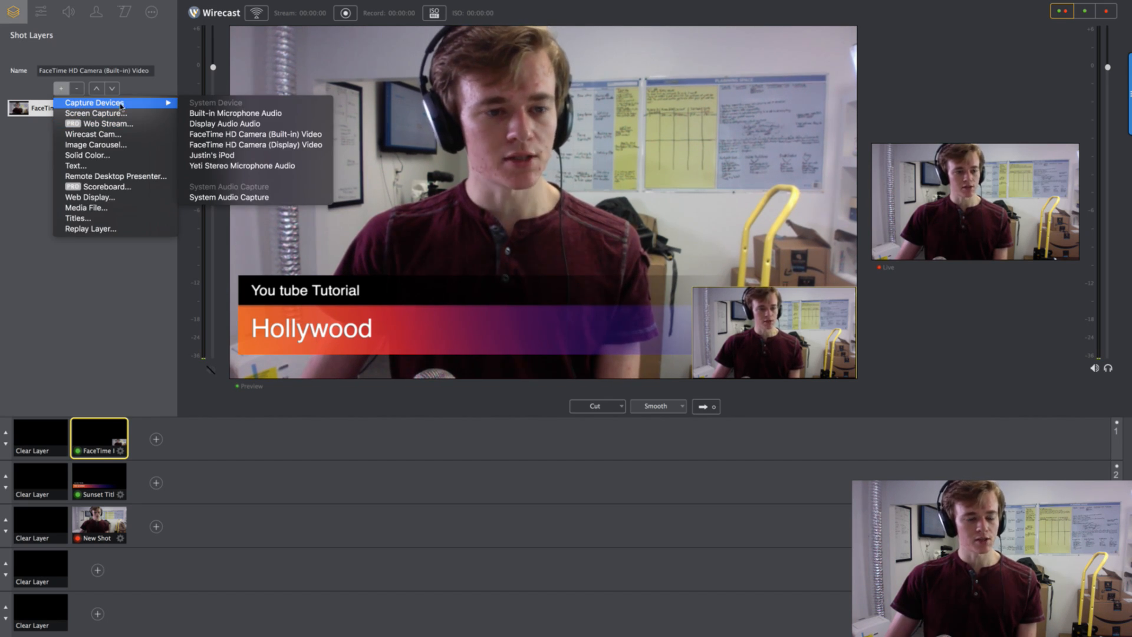
pyautogui.moveTo(242, 123)
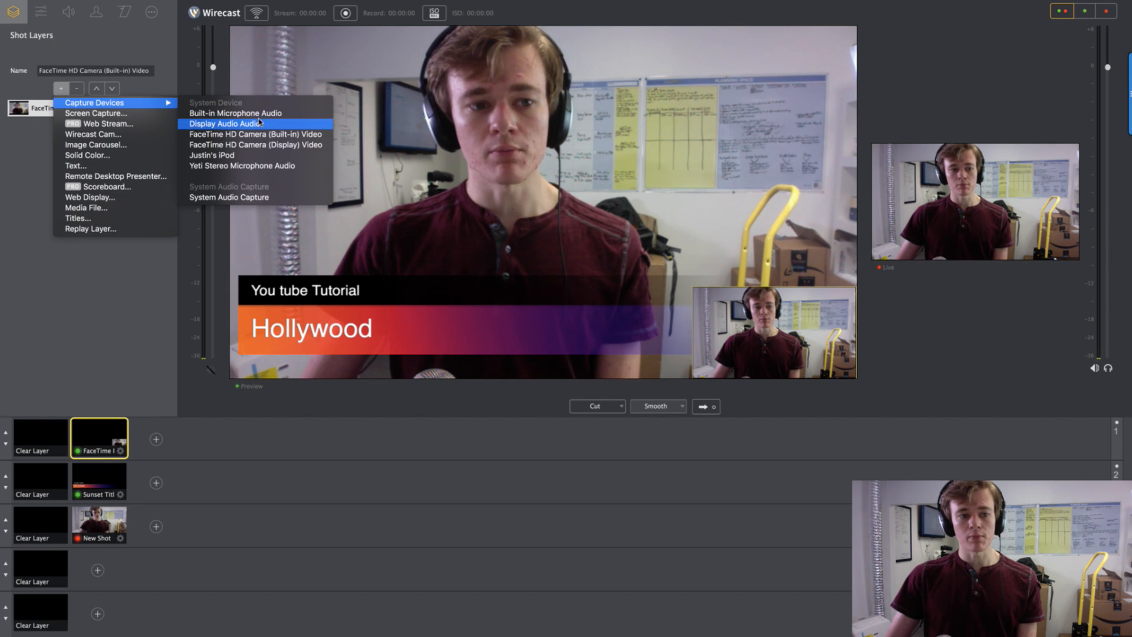
pyautogui.moveTo(244, 115)
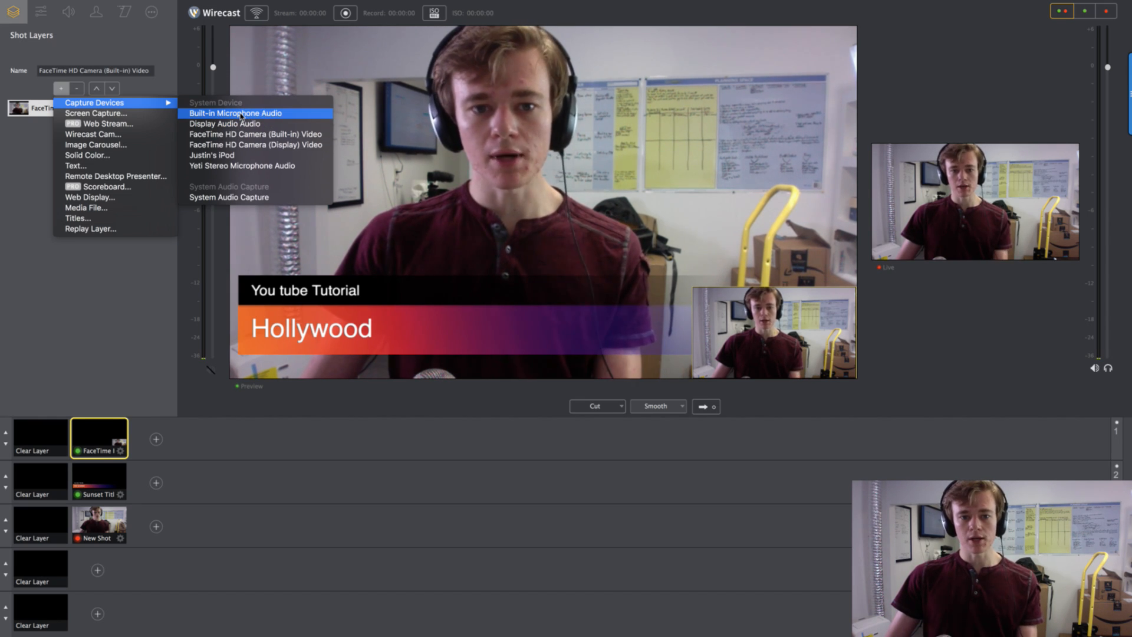
pyautogui.moveTo(234, 124)
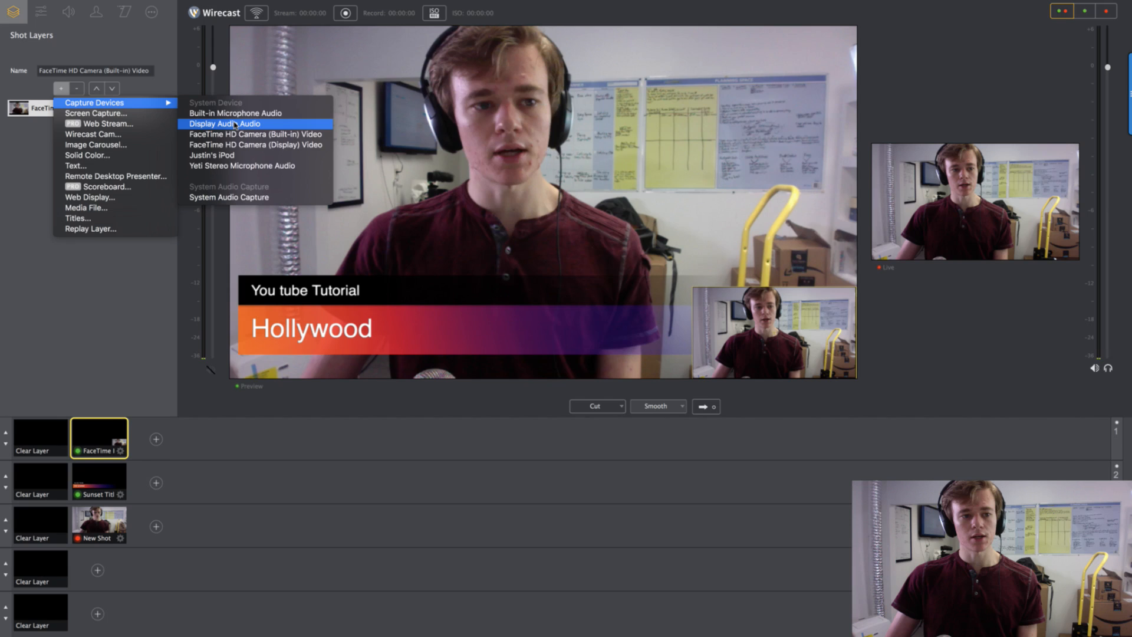
pyautogui.moveTo(248, 168)
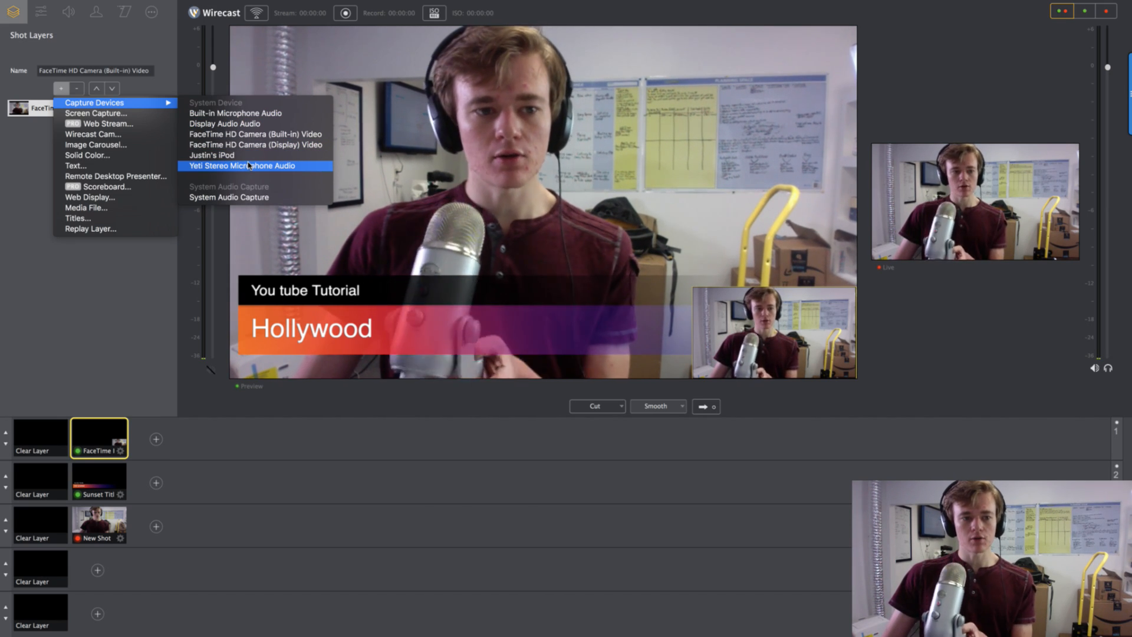
pyautogui.moveTo(211, 155)
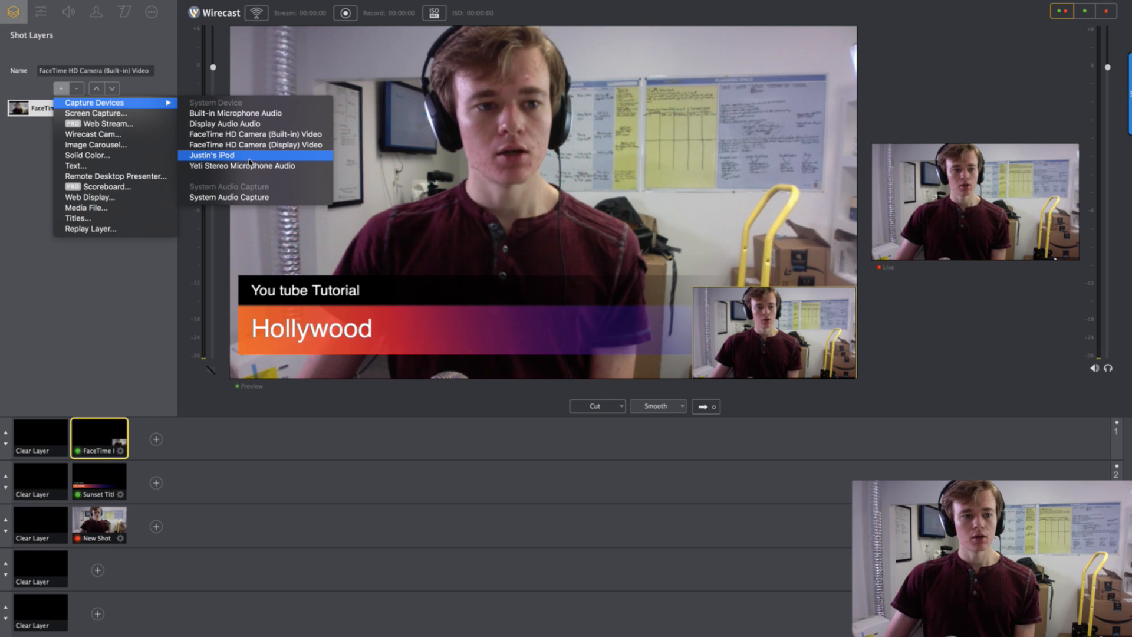
pyautogui.moveTo(237, 166)
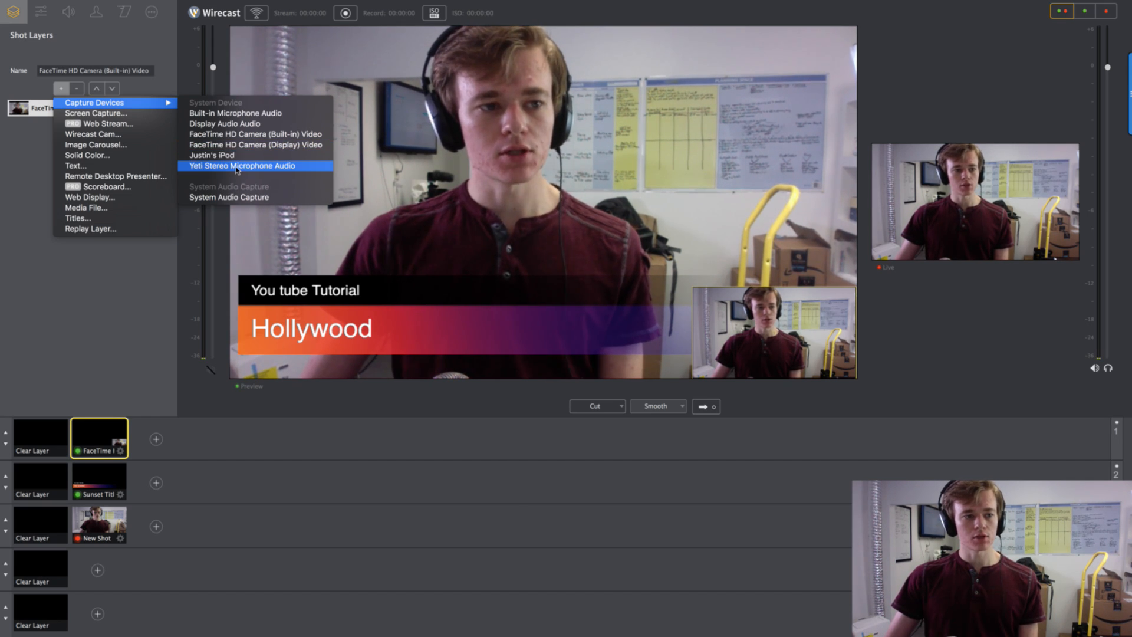
pyautogui.click(237, 166)
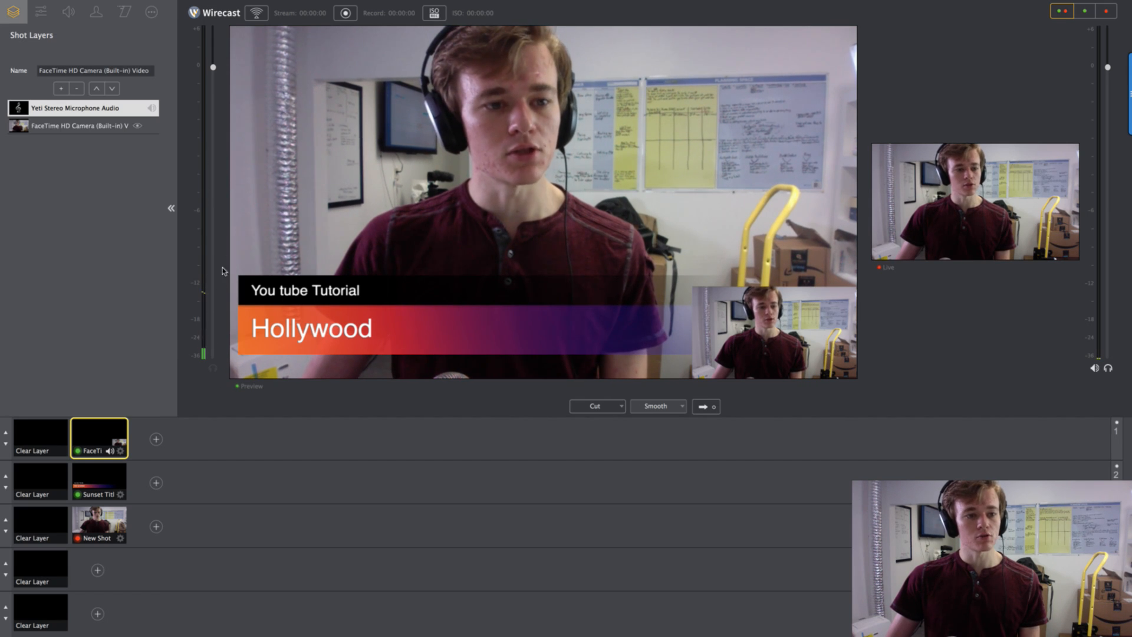
pyautogui.click(77, 108)
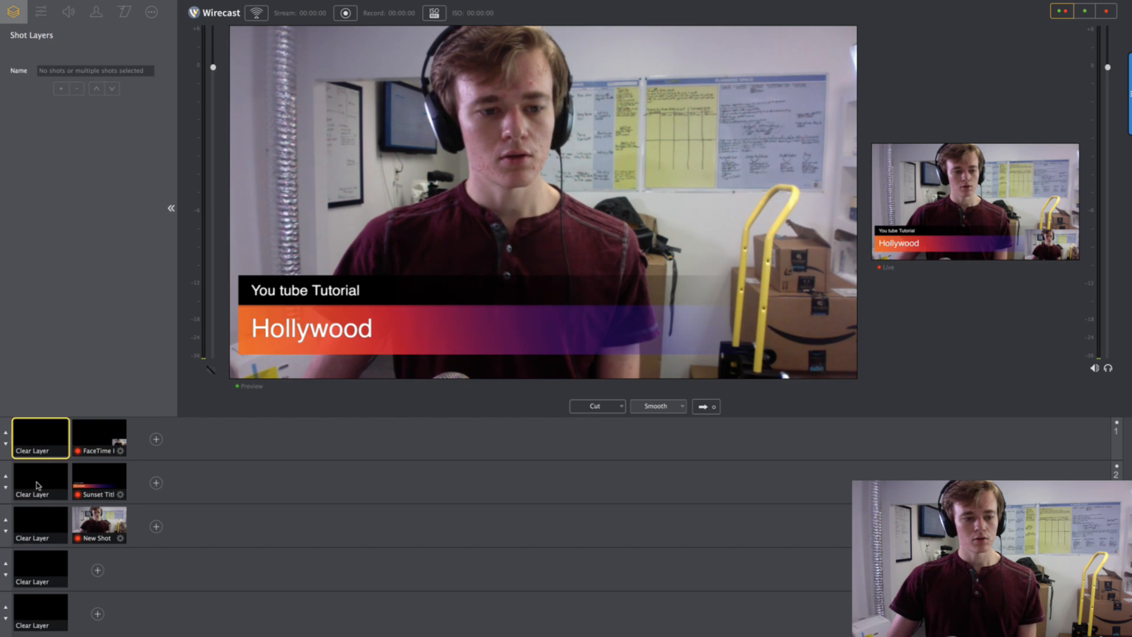
# Clear the live output, then take the webcam, title and inset composite live.
pyautogui.click(39, 525)
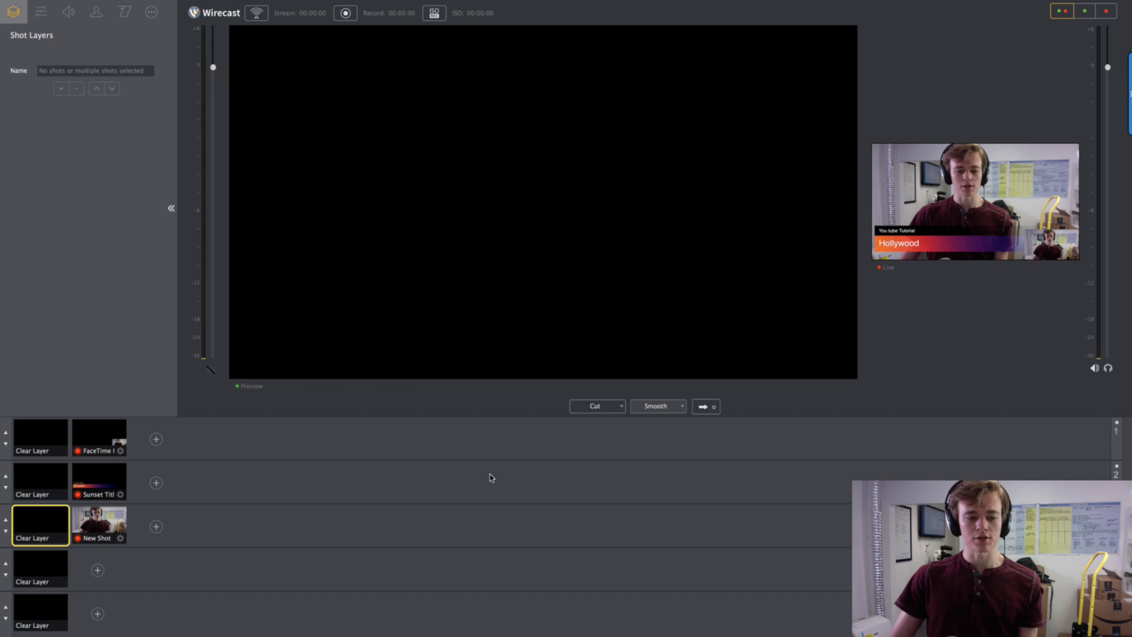
pyautogui.moveTo(149, 539)
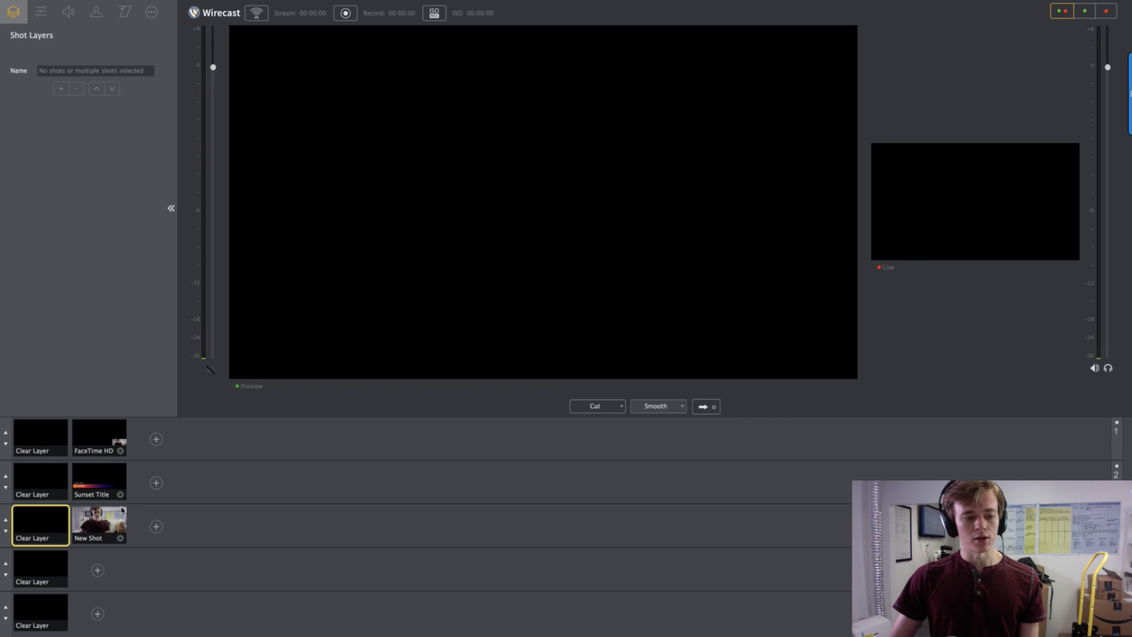
pyautogui.click(99, 438)
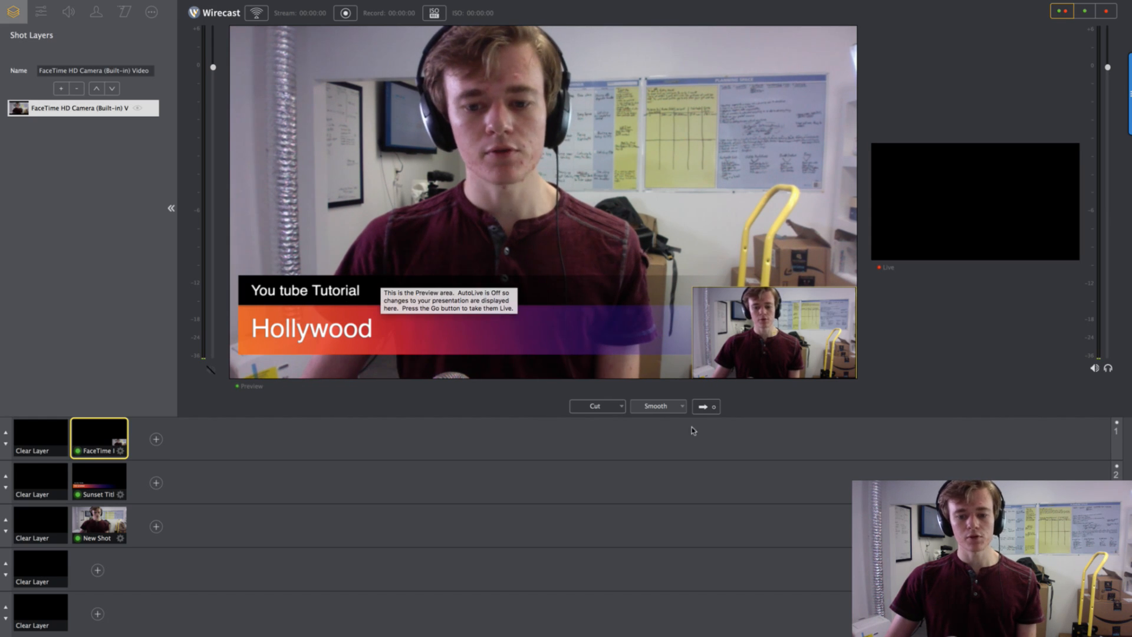
pyautogui.click(705, 406)
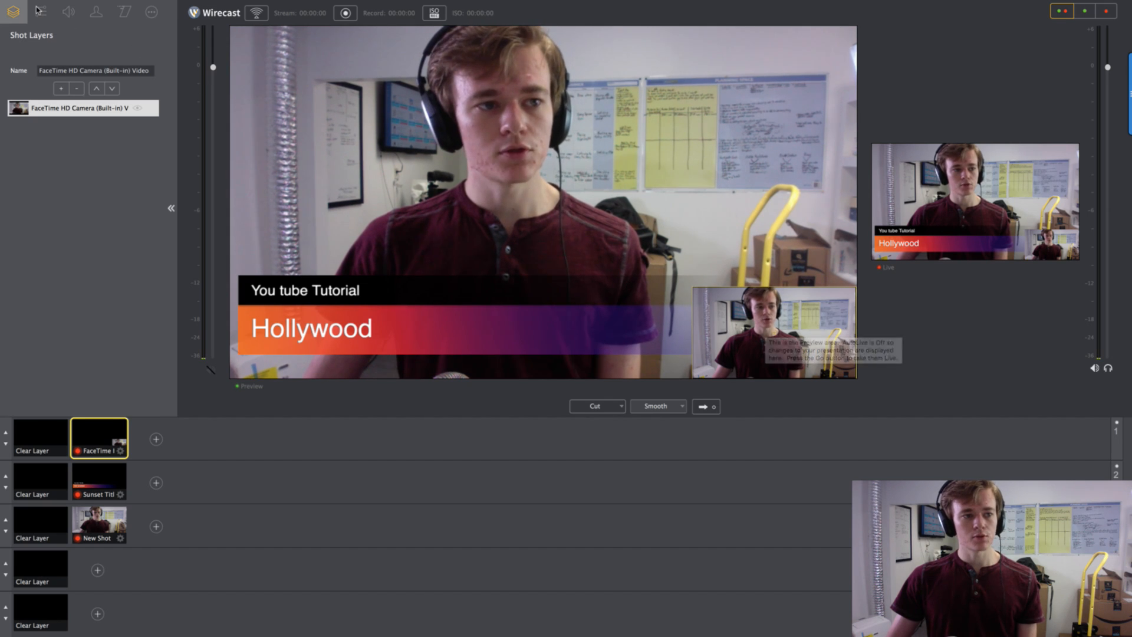
pyautogui.click(38, 12)
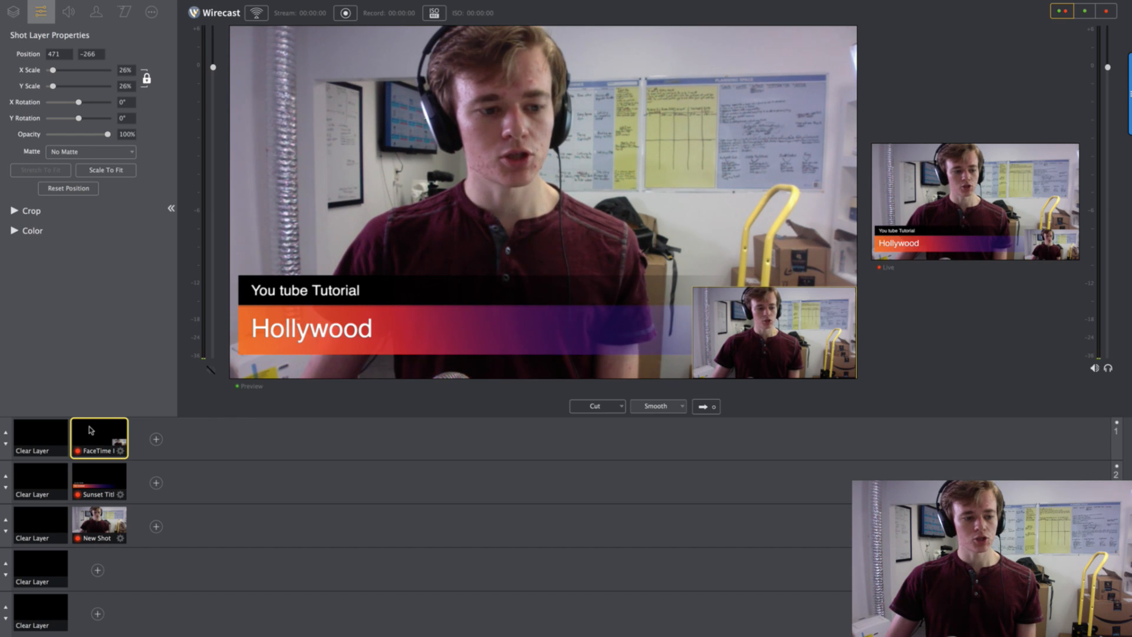
# Crop the camera inset to Left 151, Bottom 48 and Right 388.
pyautogui.click(30, 210)
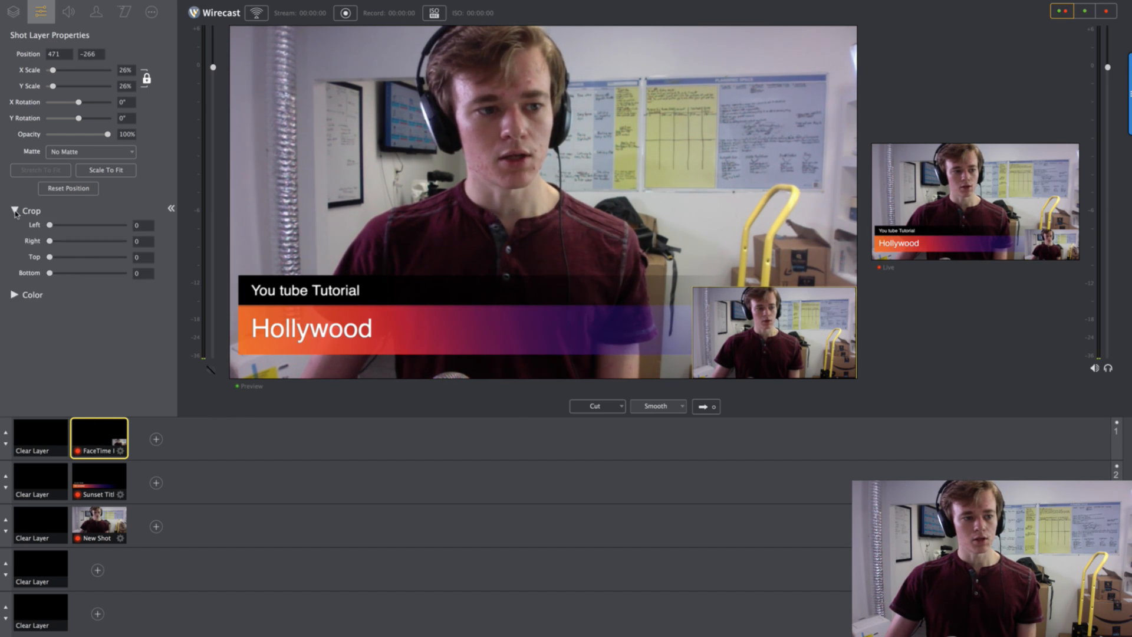
pyautogui.moveTo(49, 225); pyautogui.dragTo(55, 225)
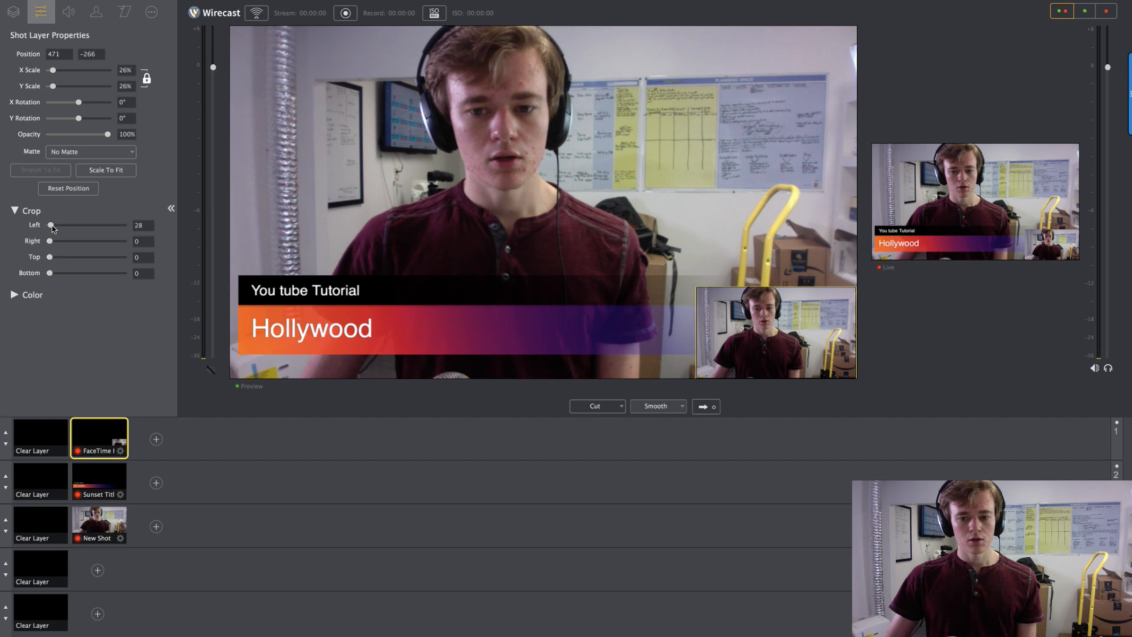
pyautogui.moveTo(51, 224); pyautogui.dragTo(68, 225)
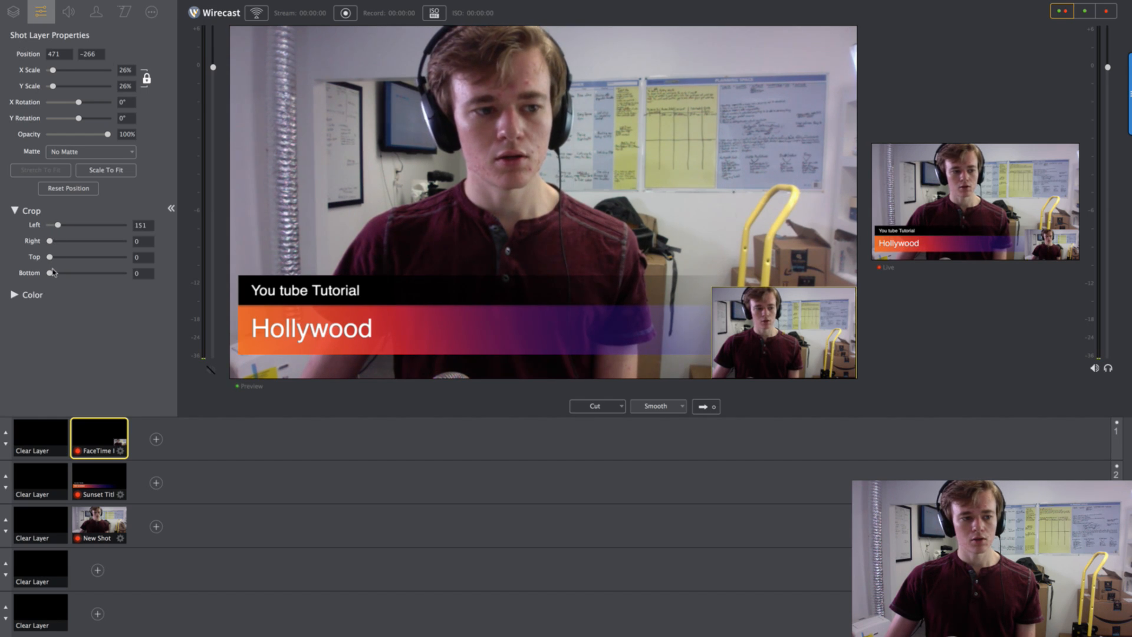
pyautogui.moveTo(51, 273); pyautogui.dragTo(57, 272)
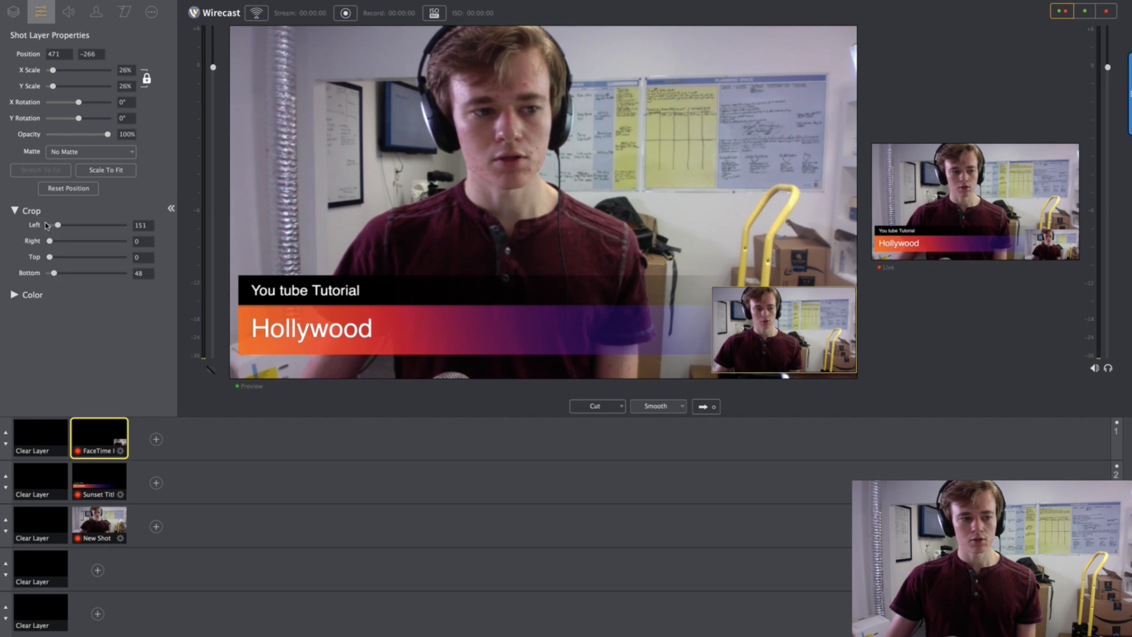
pyautogui.moveTo(49, 240); pyautogui.dragTo(70, 241)
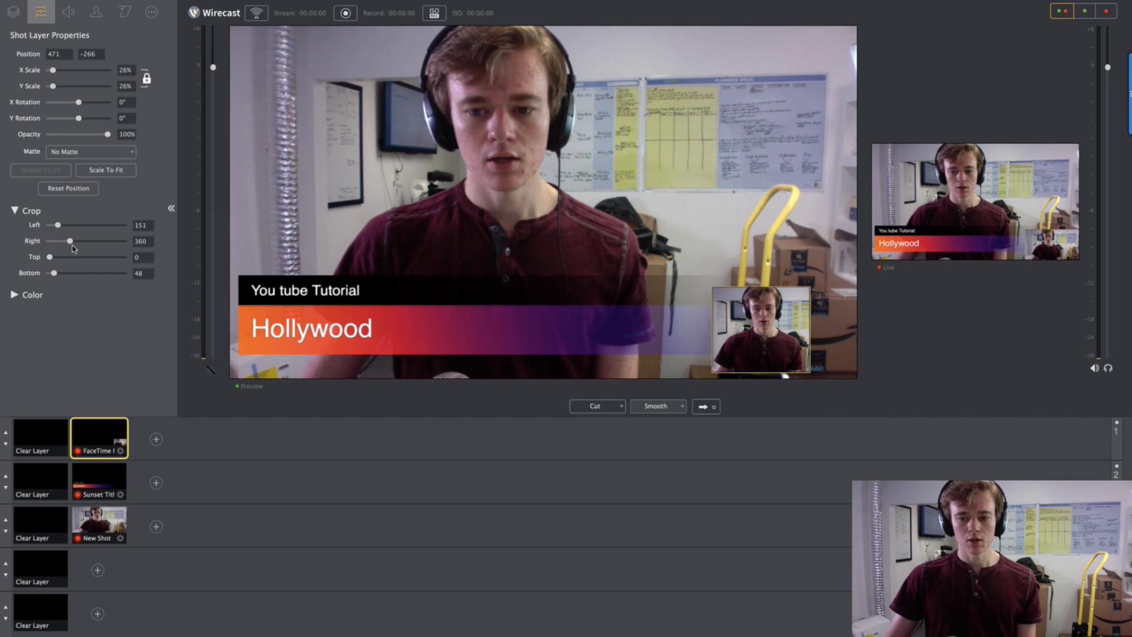
pyautogui.moveTo(70, 241); pyautogui.dragTo(80, 241)
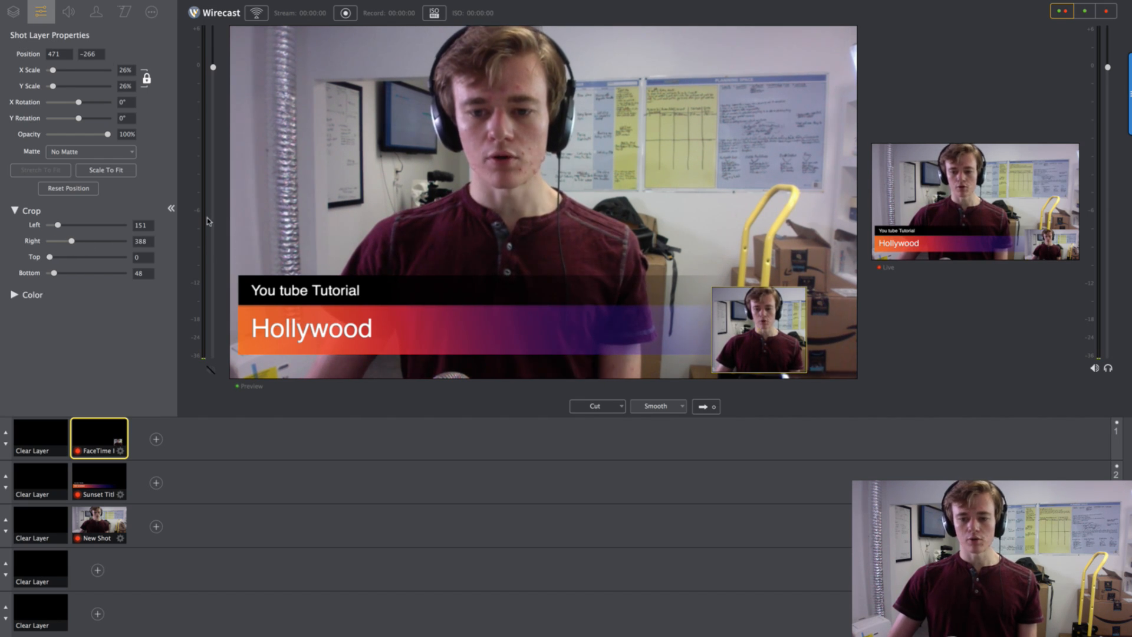